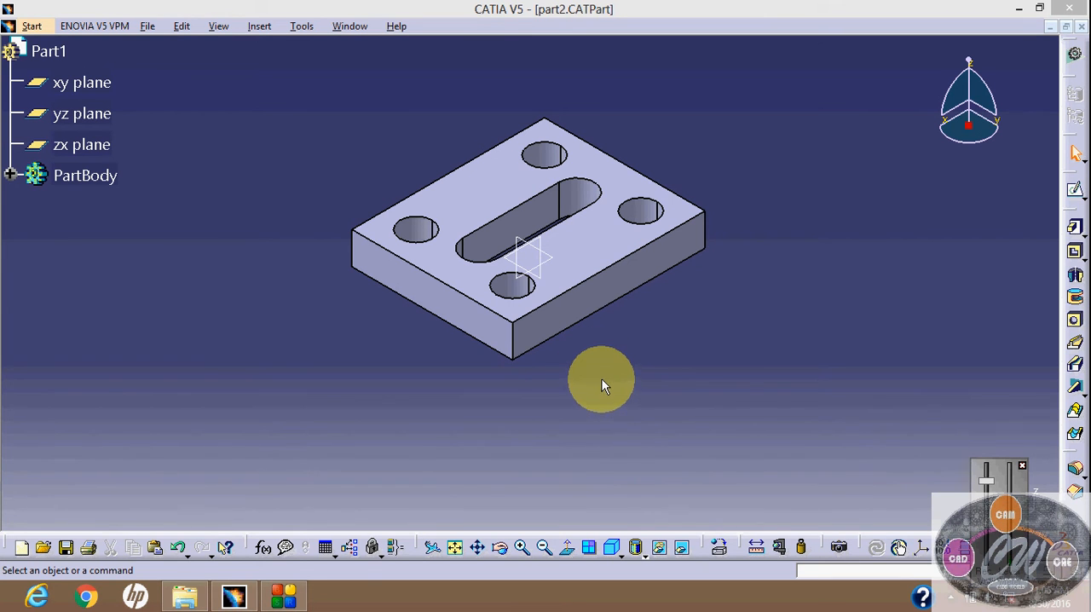
# Orbit the existing plate model to view it from several angles
pyautogui.moveTo(601, 381); pyautogui.dragTo(725, 395)
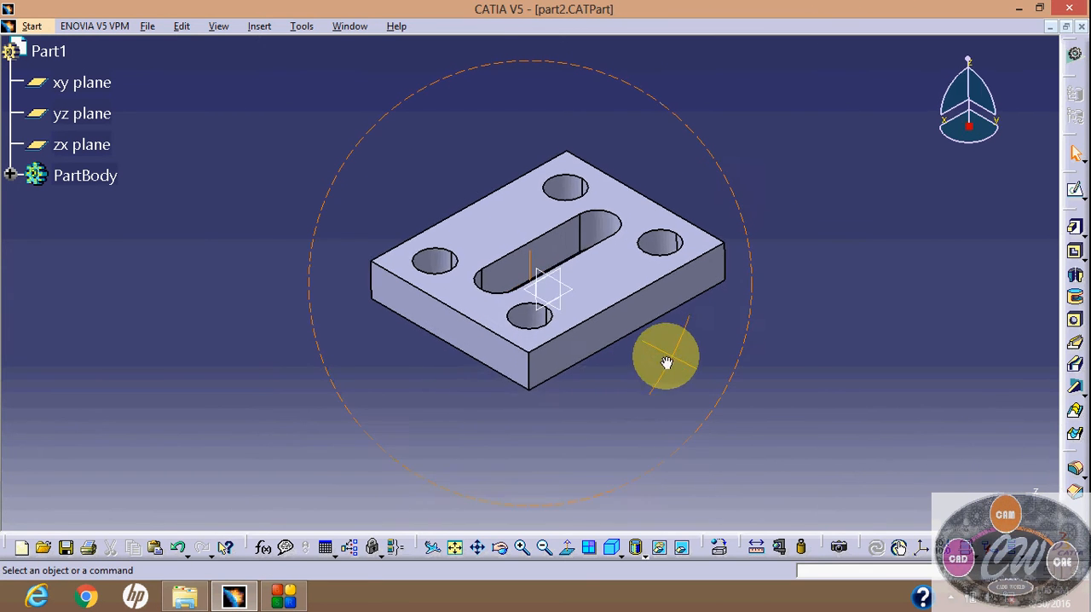
pyautogui.moveTo(668, 358); pyautogui.dragTo(730, 260)
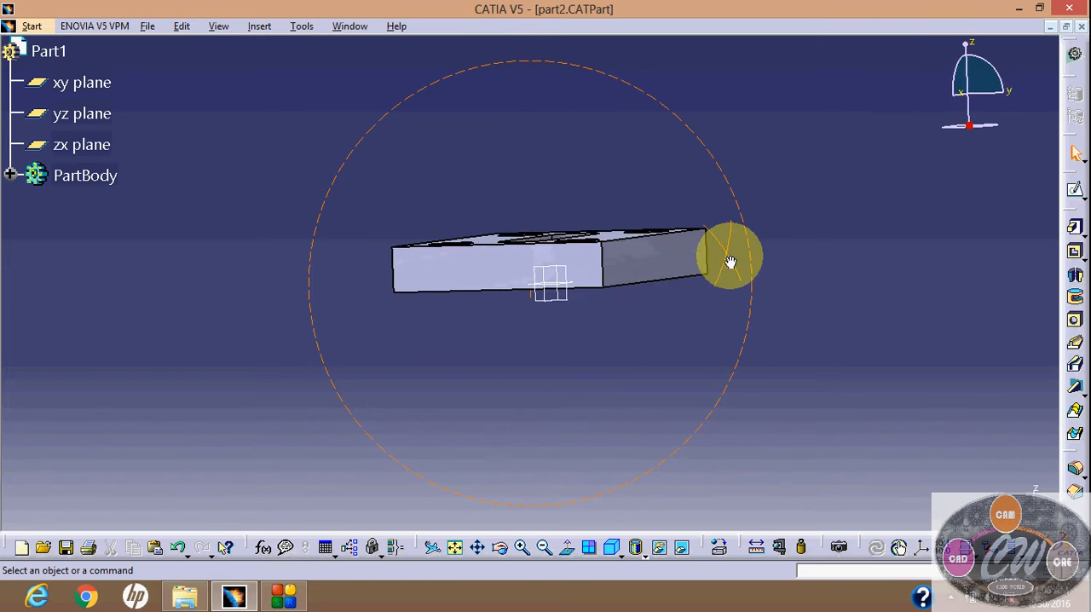
pyautogui.moveTo(731, 260); pyautogui.dragTo(343, 310)
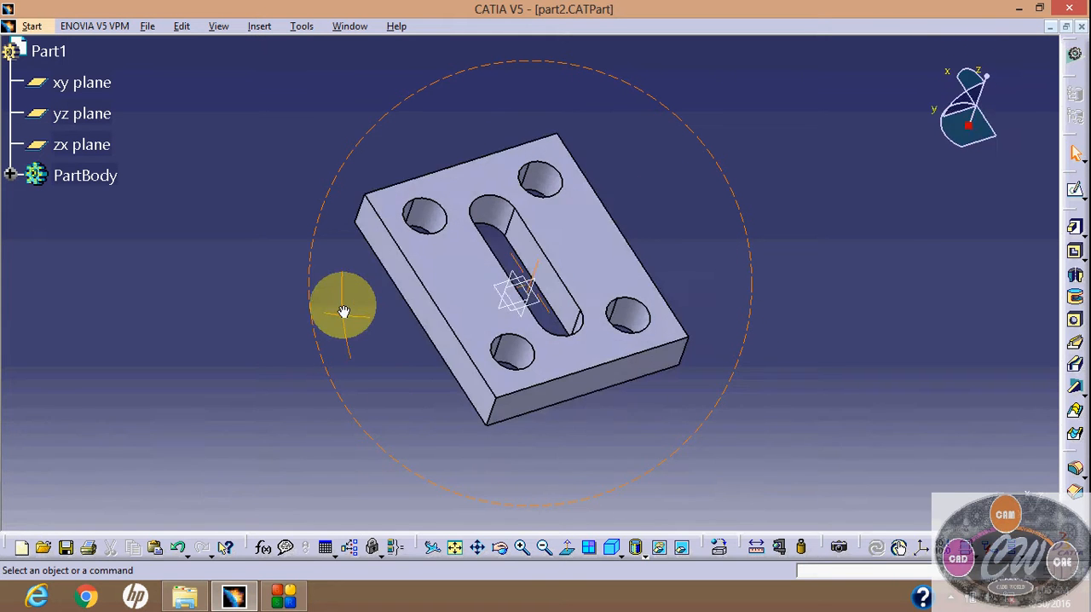
pyautogui.moveTo(345, 312); pyautogui.dragTo(1014, 77)
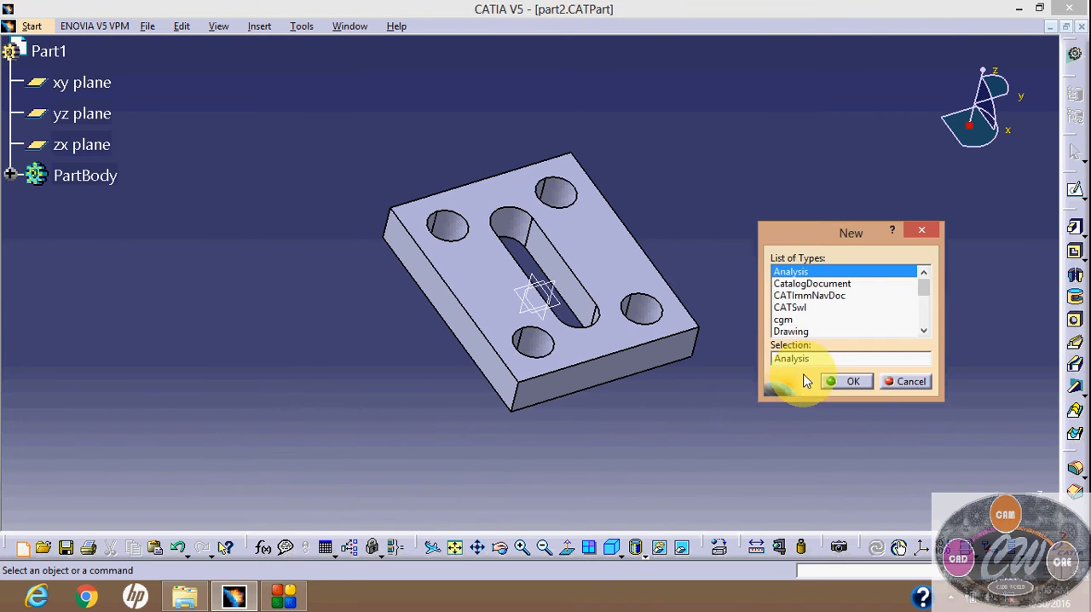
# Create a new Part document, keeping the default name Part2
pyautogui.write('Part')
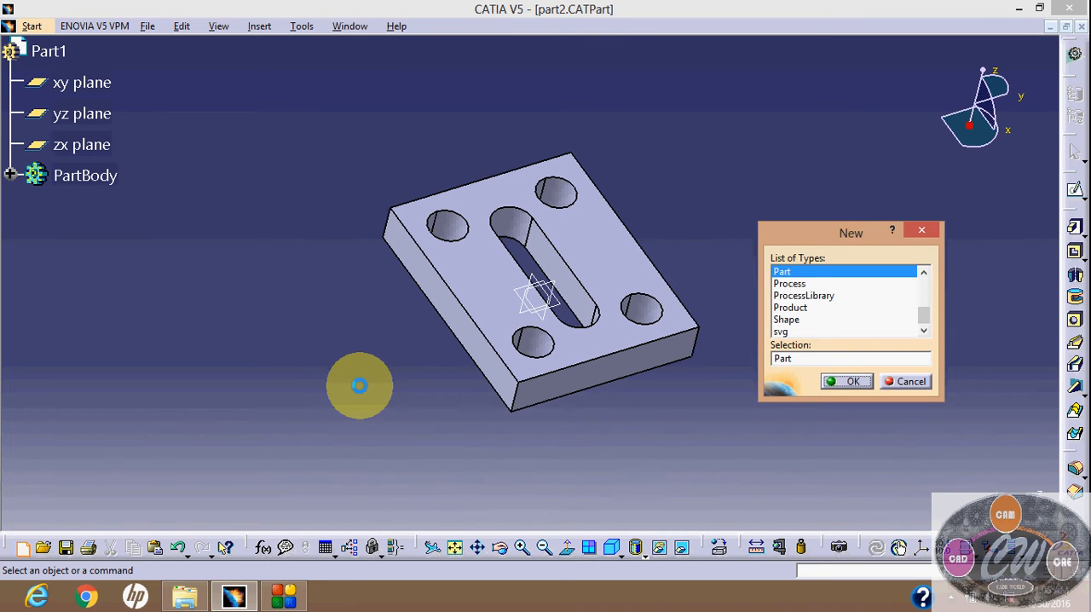
pyautogui.click(845, 381)
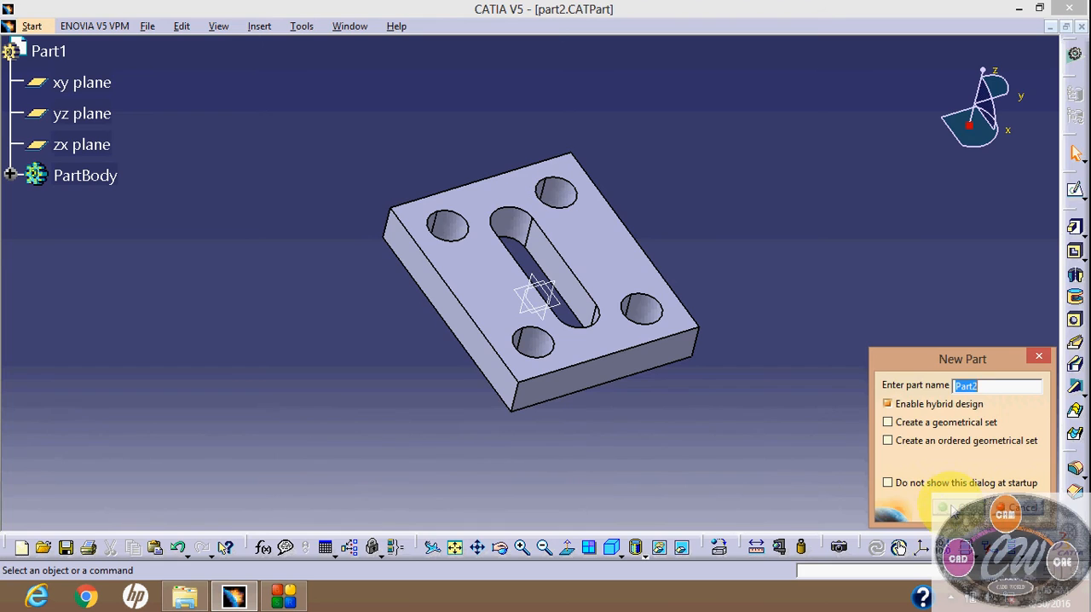
pyautogui.click(961, 507)
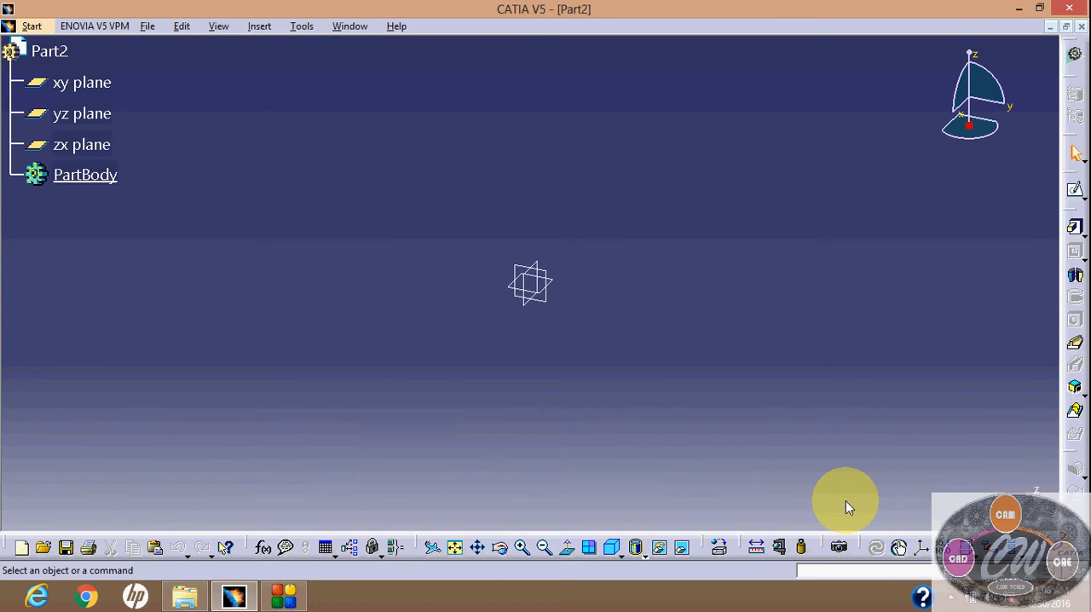
pyautogui.moveTo(594, 358)
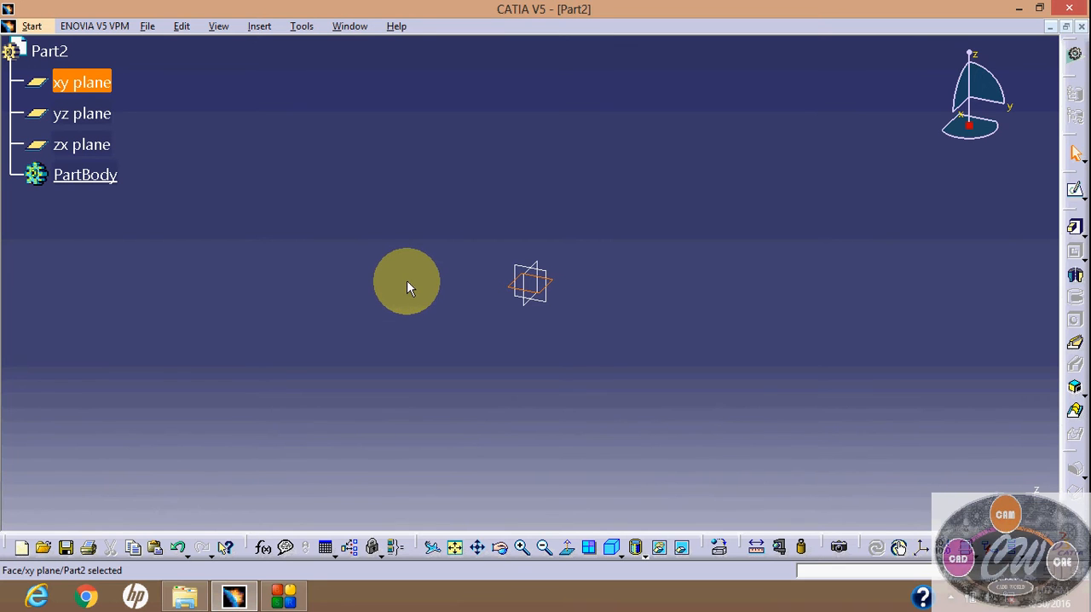
pyautogui.moveTo(924, 252)
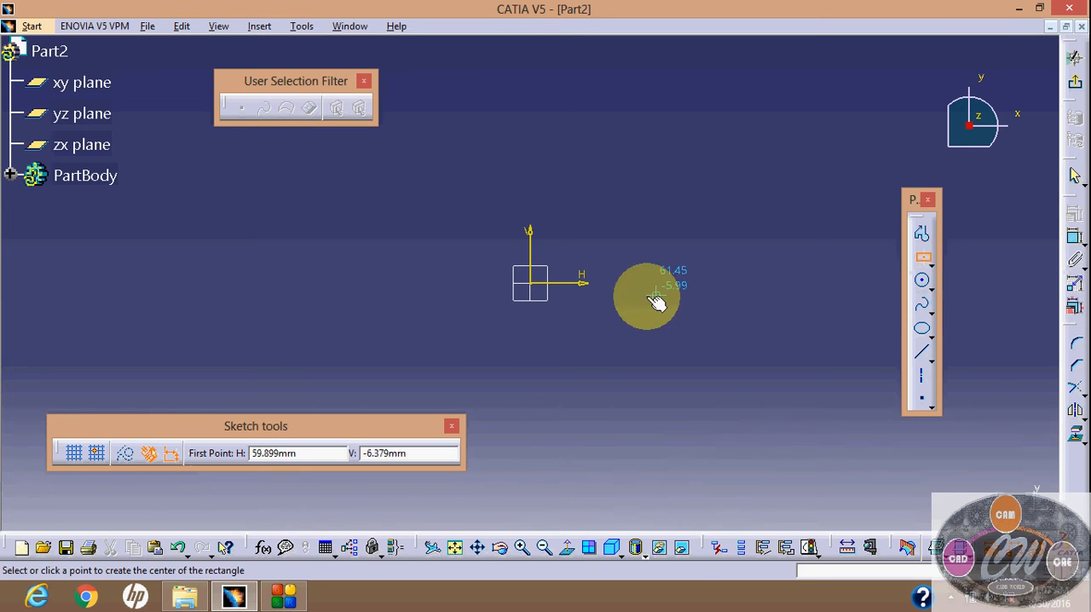
# Draw a centred rectangle at the sketch origin and dimension its sides
pyautogui.click(656, 298)
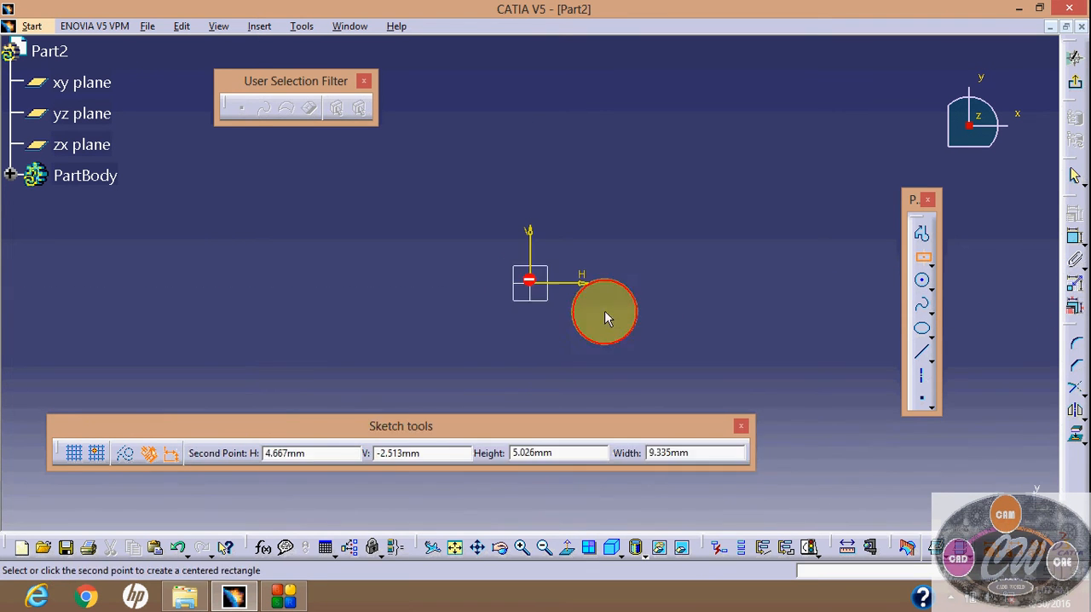
pyautogui.click(605, 311)
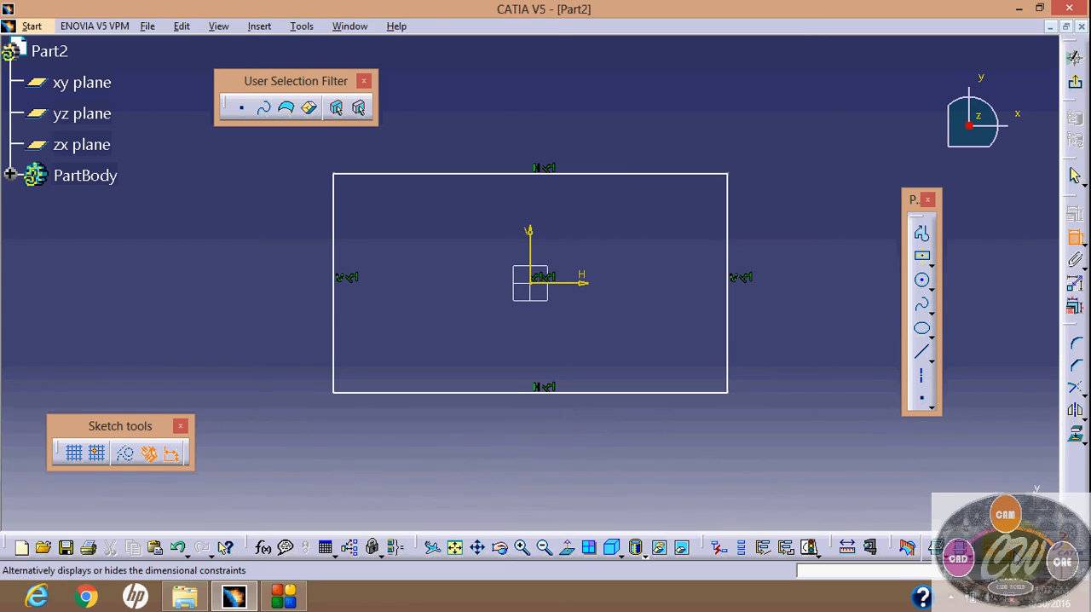
pyautogui.click(748, 343)
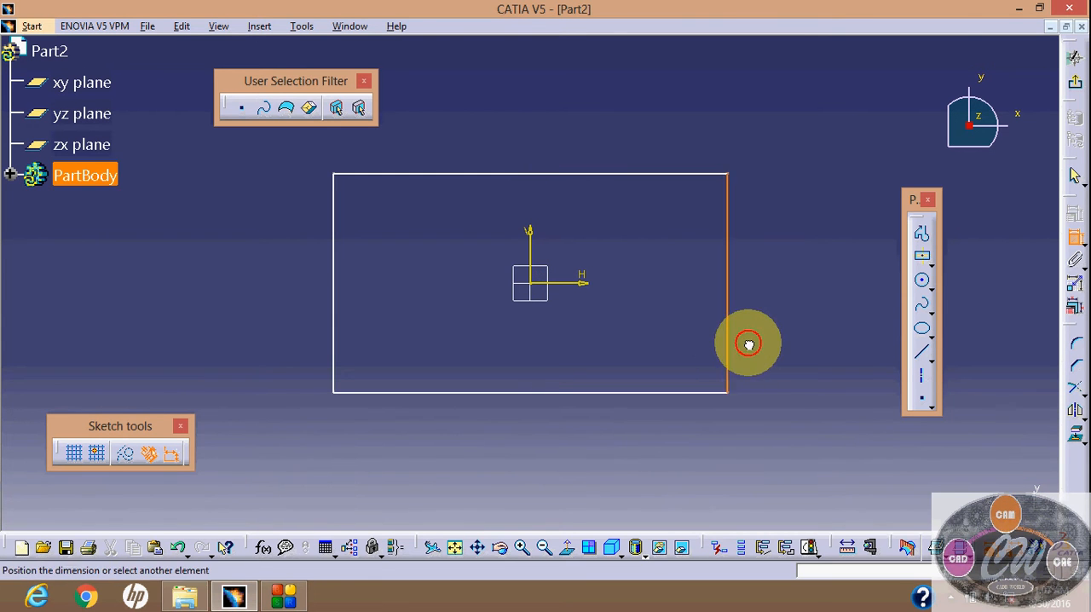
pyautogui.click(749, 342)
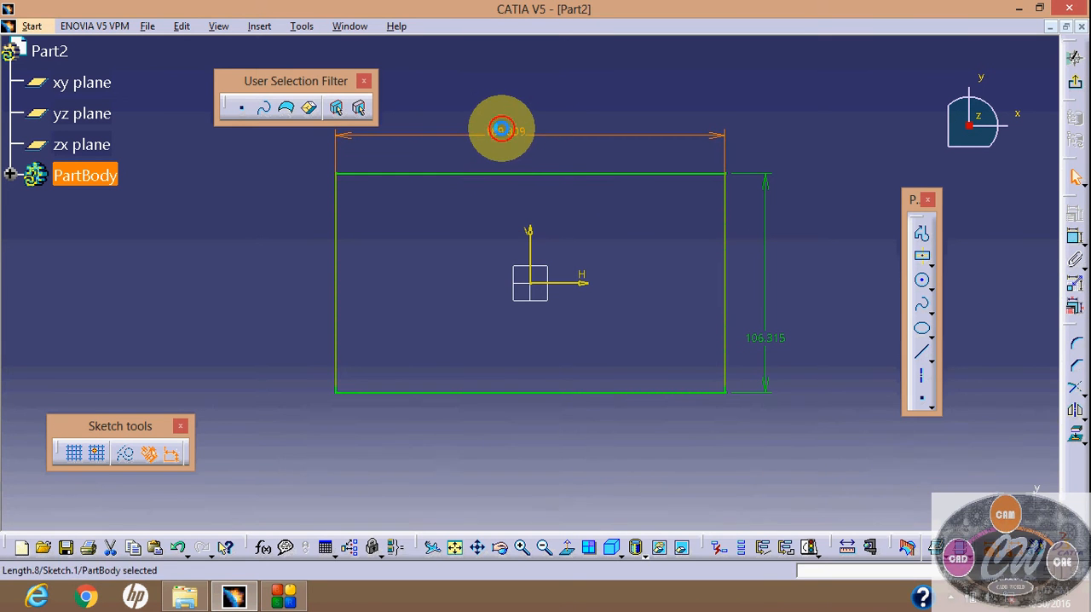
# Set the rectangle to 120 mm wide and 100 mm tall, then exit the sketch
pyautogui.doubleClick(501, 130)
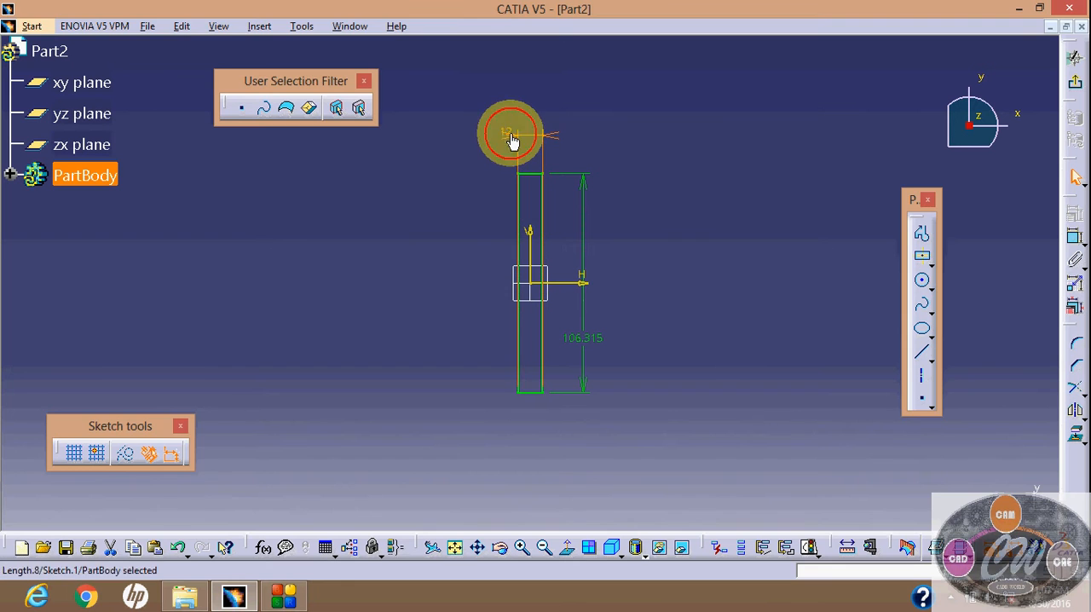
pyautogui.doubleClick(512, 132)
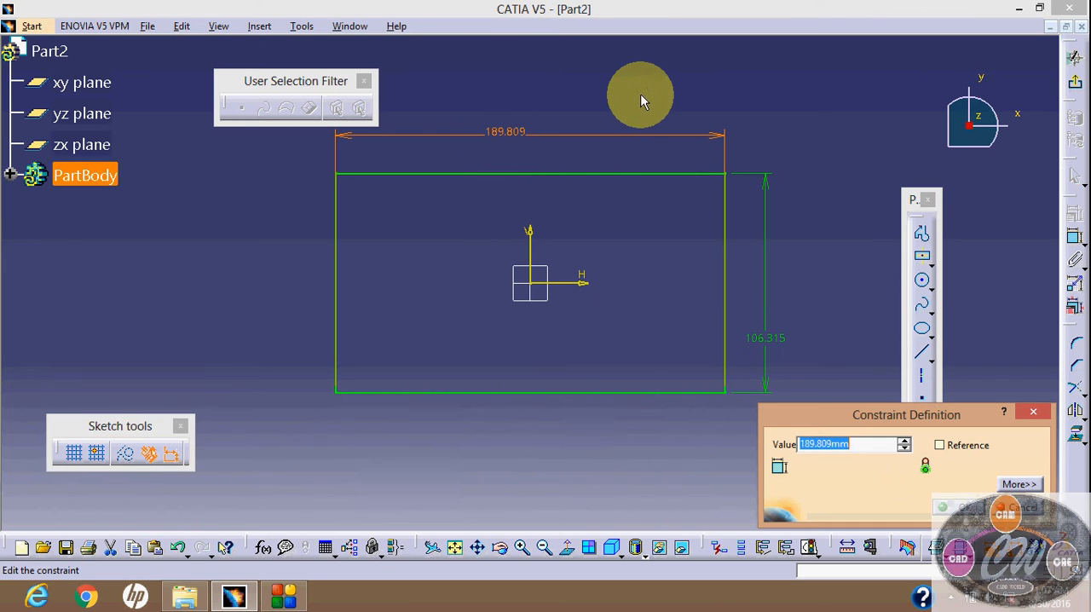
pyautogui.write('120mm')
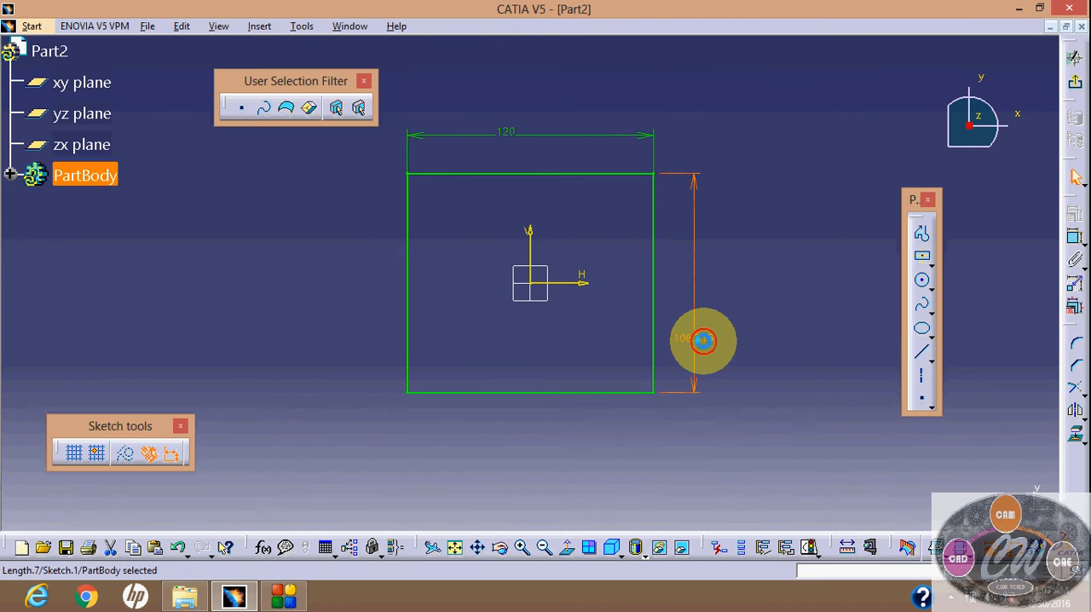
pyautogui.doubleClick(702, 339)
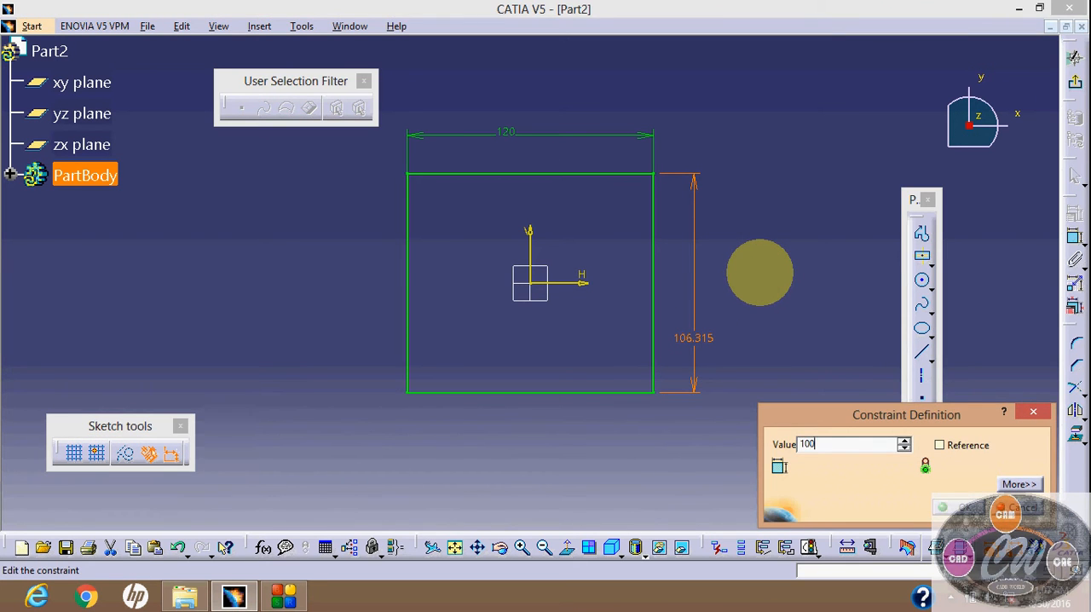
pyautogui.click(959, 507)
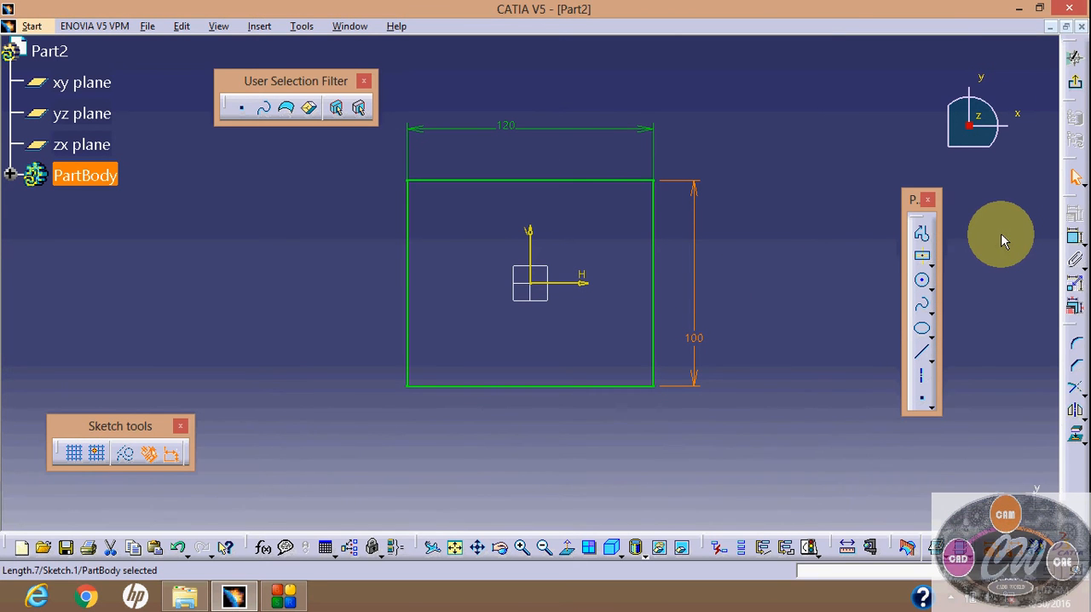
pyautogui.click(1073, 88)
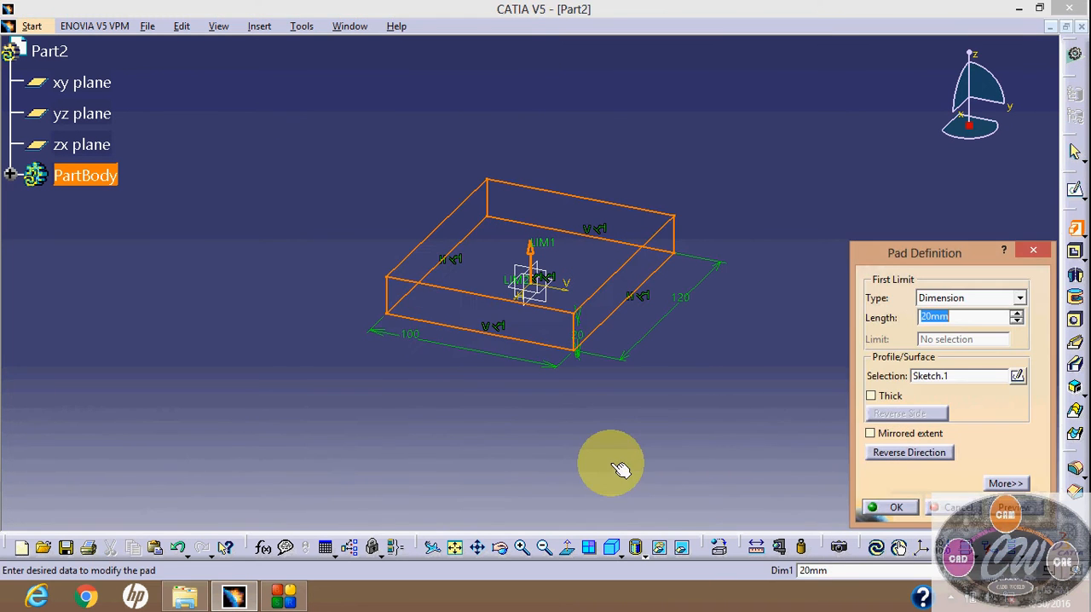
# Pad the 120 by 100 rectangle 20 mm thick
pyautogui.click(963, 316)
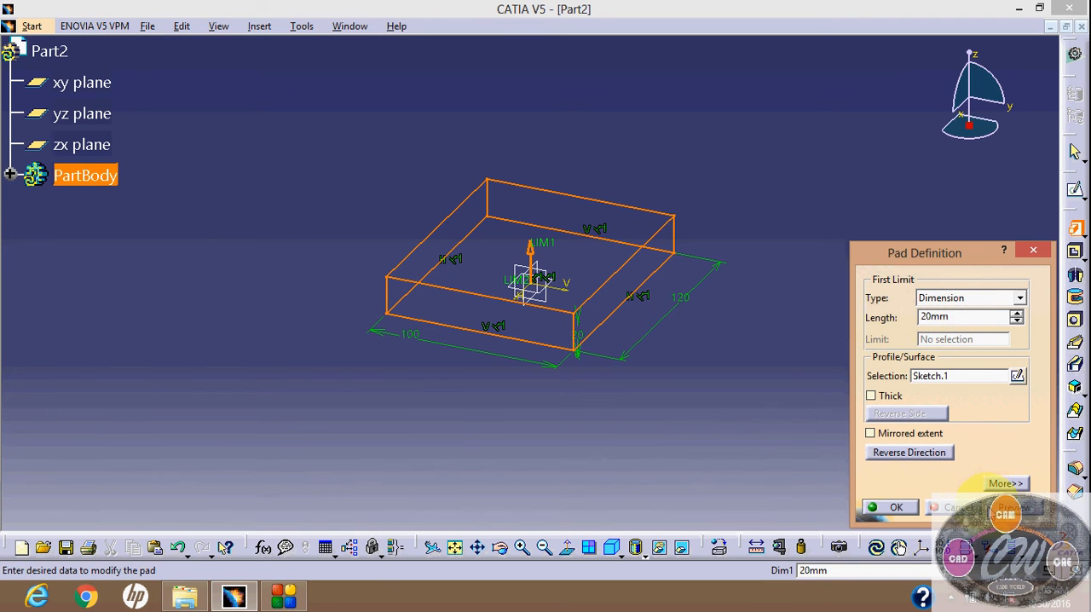
pyautogui.click(896, 507)
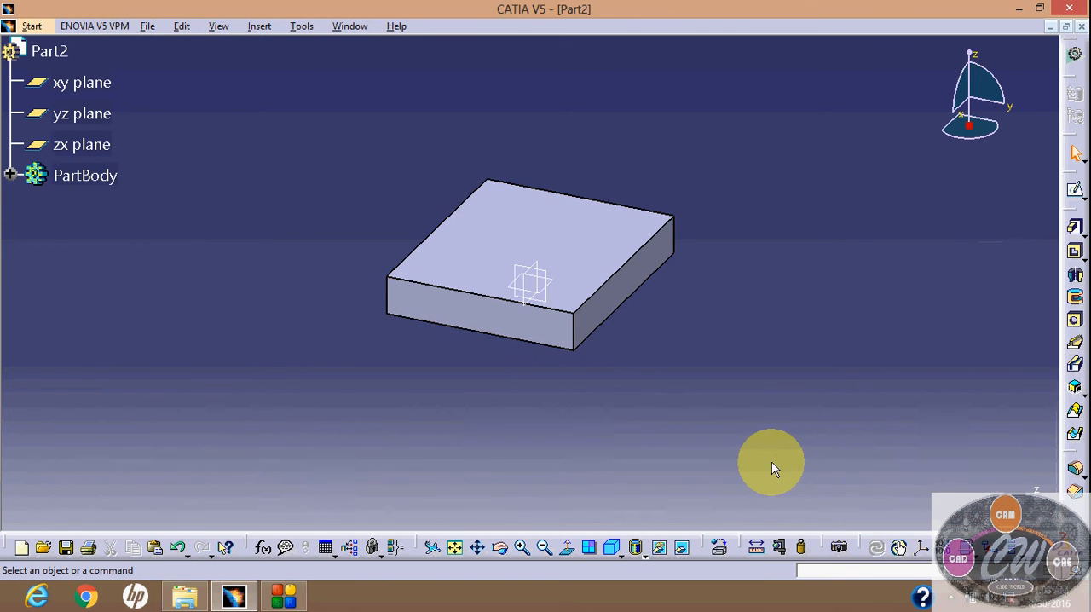
pyautogui.moveTo(1075, 190)
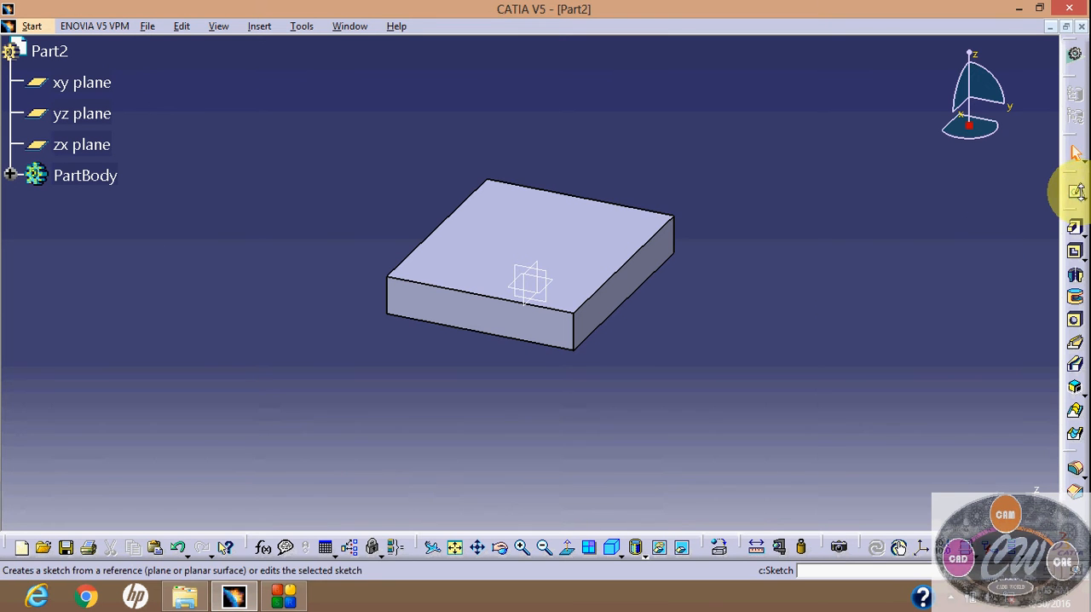
pyautogui.moveTo(635, 243)
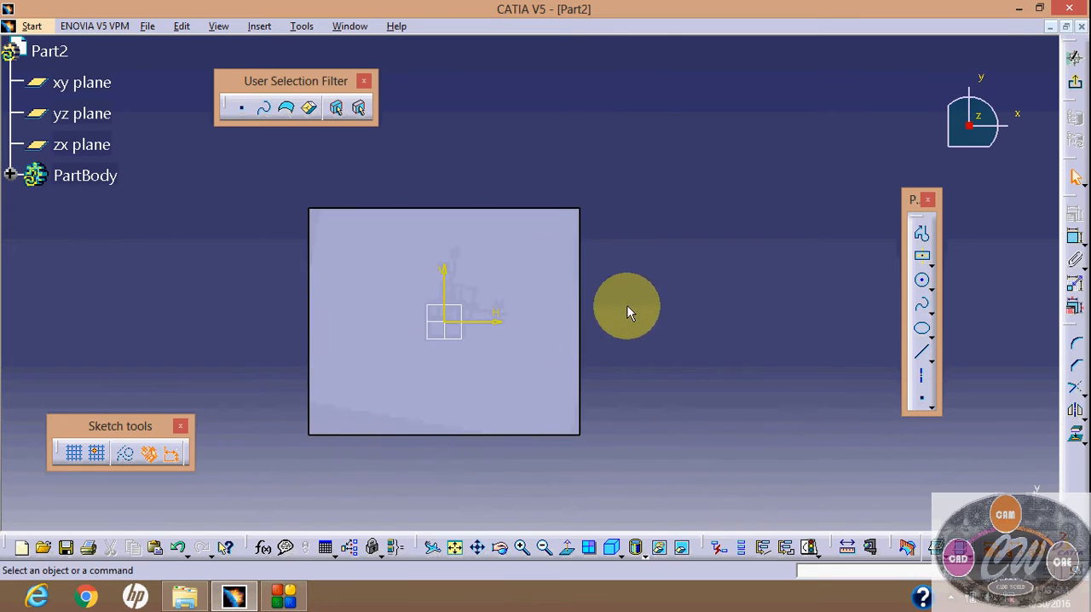
# Draw an elongated slot with centres either side of the origin on the top face
pyautogui.click(922, 258)
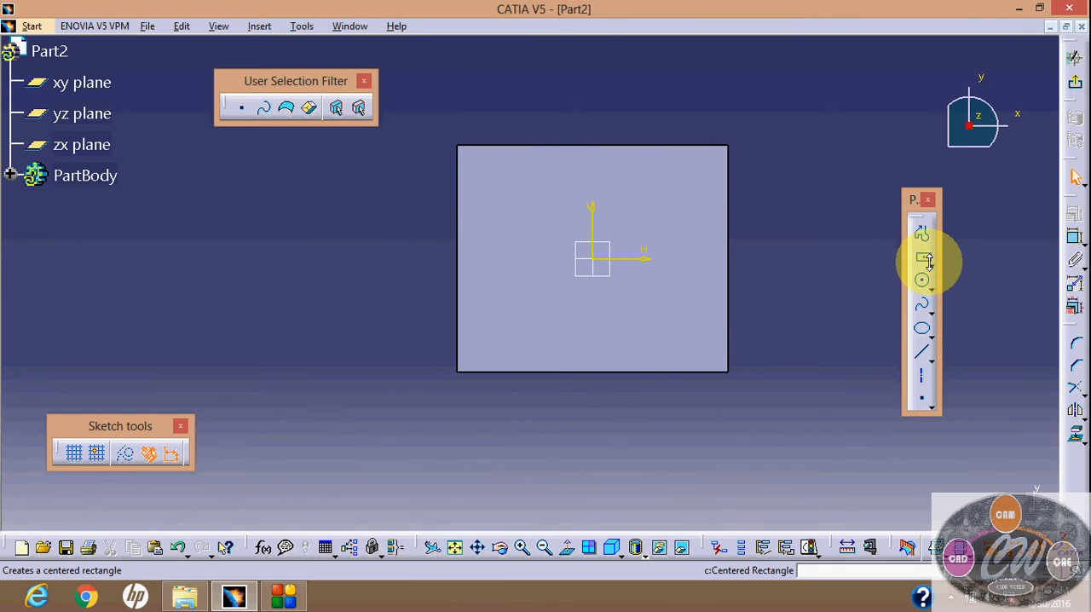
pyautogui.click(922, 255)
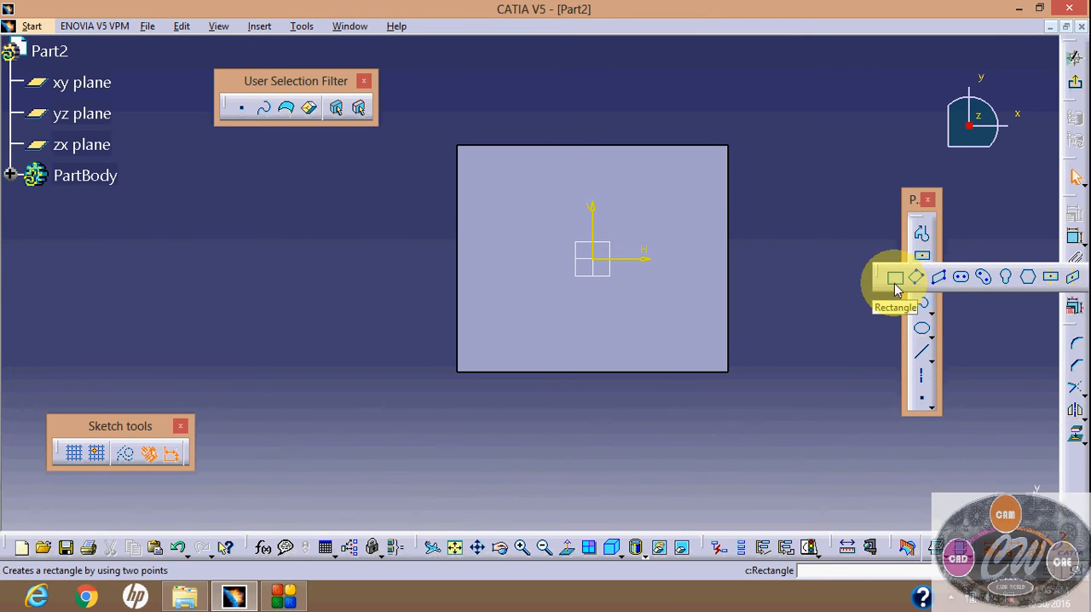
pyautogui.click(923, 280)
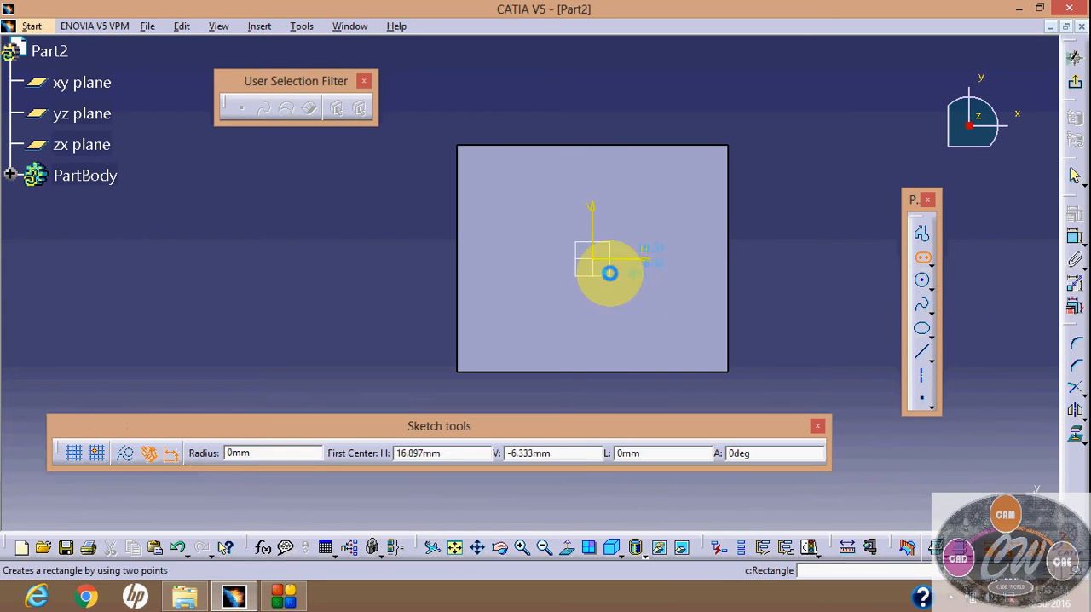
pyautogui.click(610, 273)
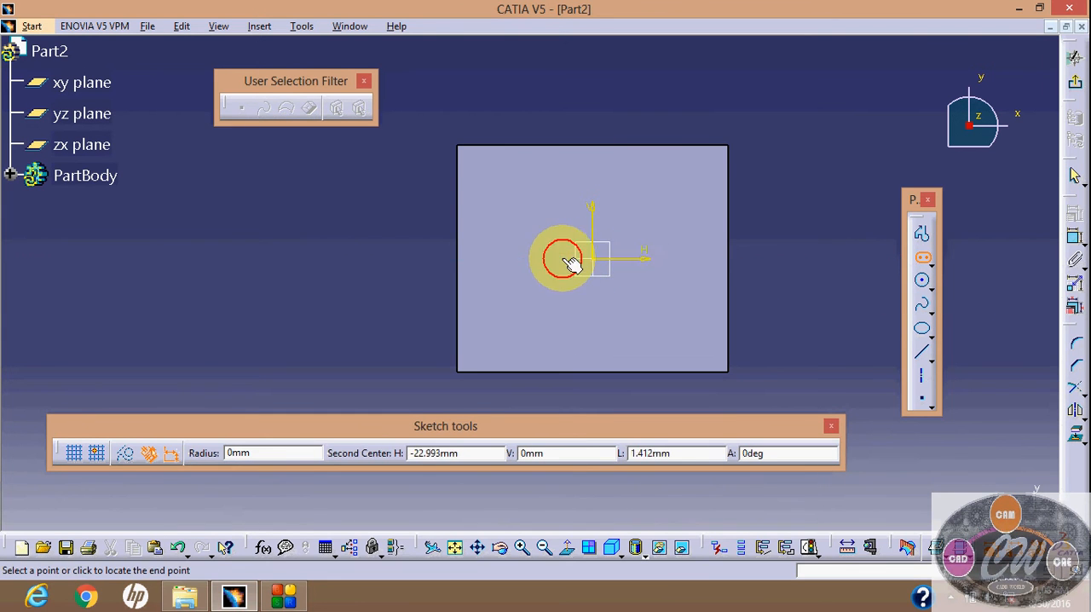
pyautogui.click(660, 283)
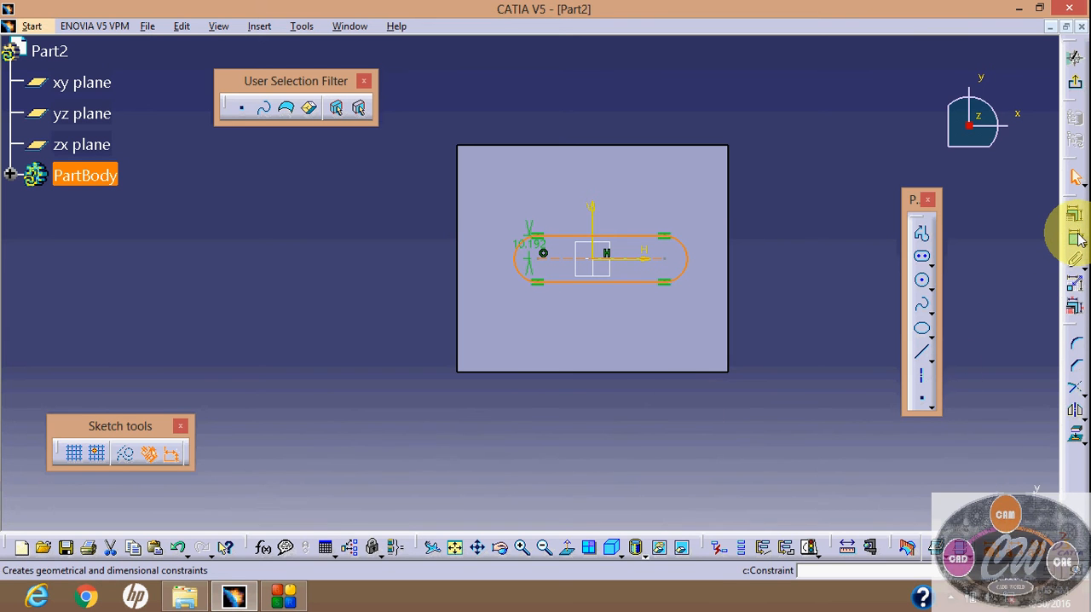
pyautogui.moveTo(640, 239)
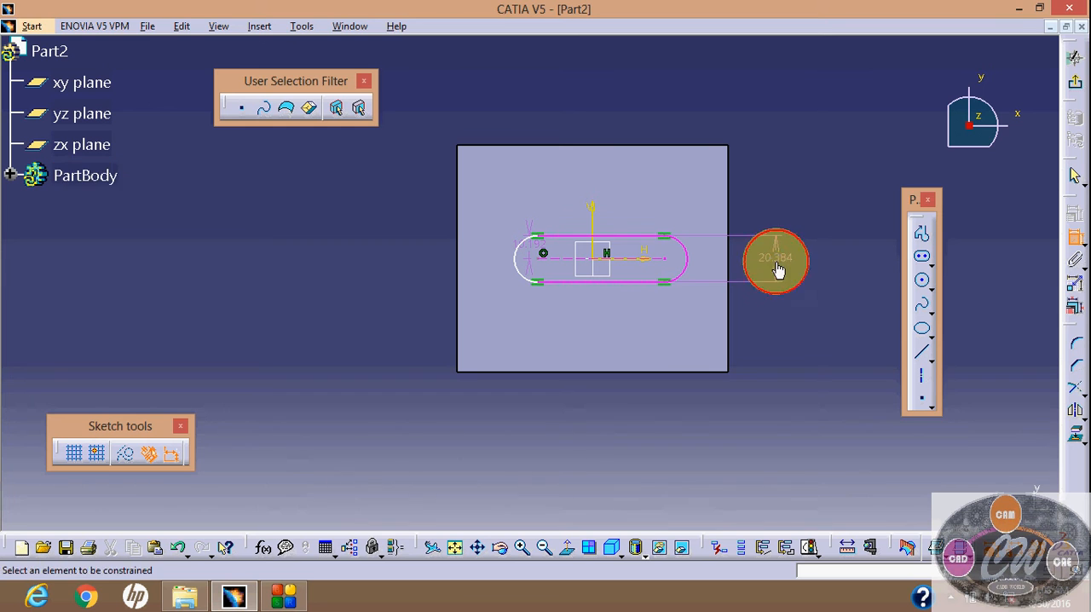
# Dimension the slot with a 20 mm width and 30 mm and 60 mm horizontal distances
pyautogui.doubleClick(776, 258)
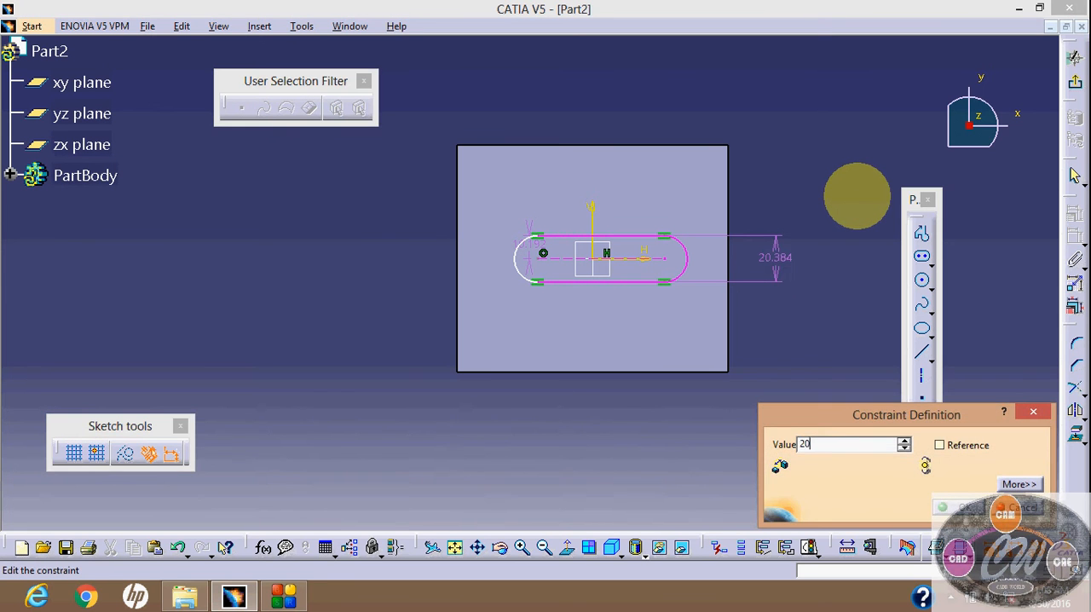
pyautogui.click(958, 507)
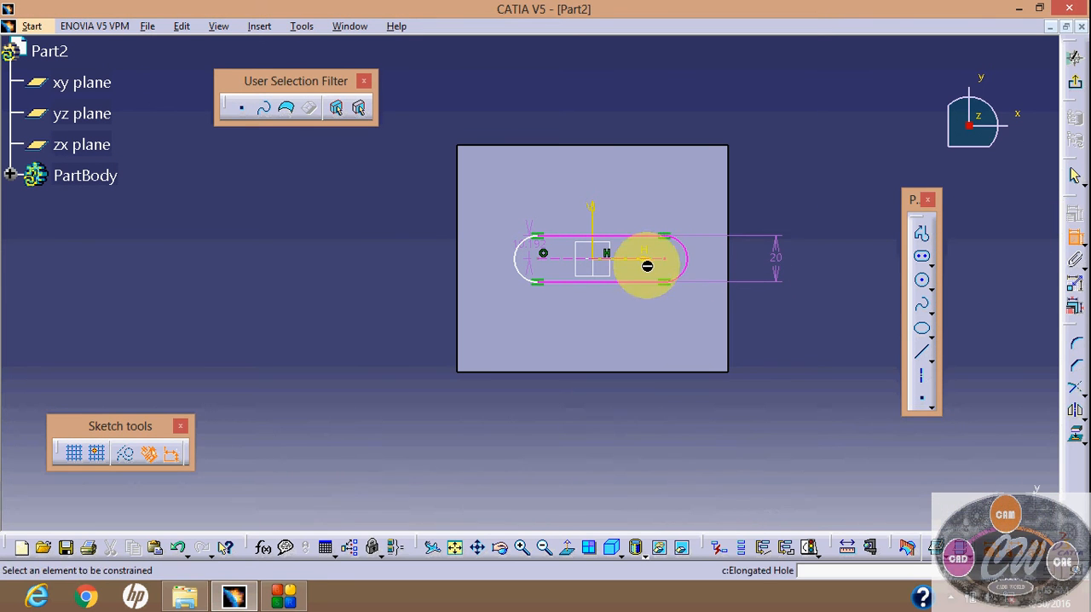
pyautogui.click(663, 261)
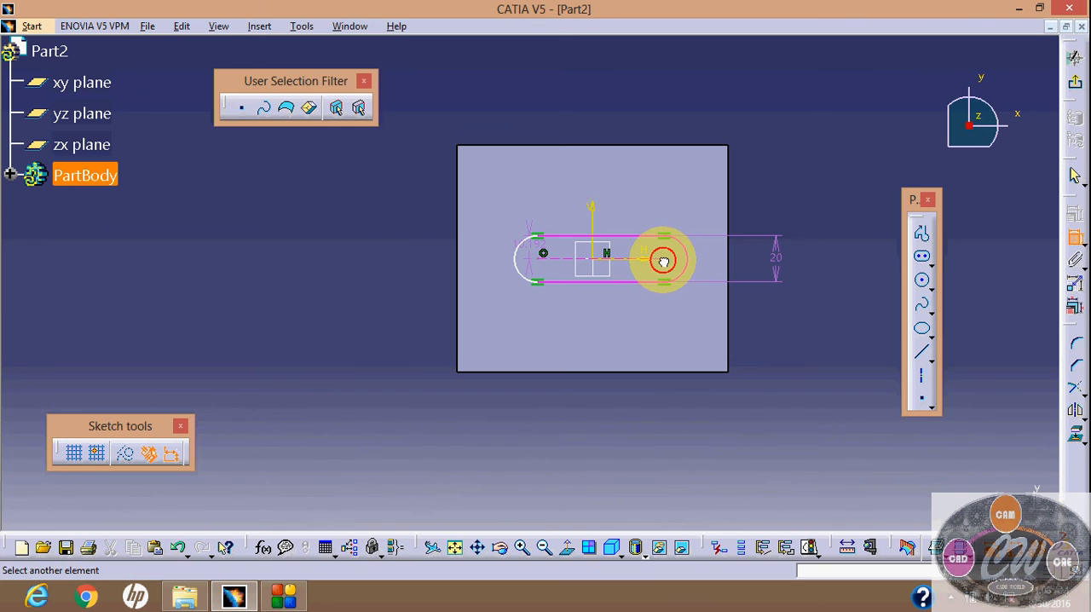
pyautogui.moveTo(597, 256)
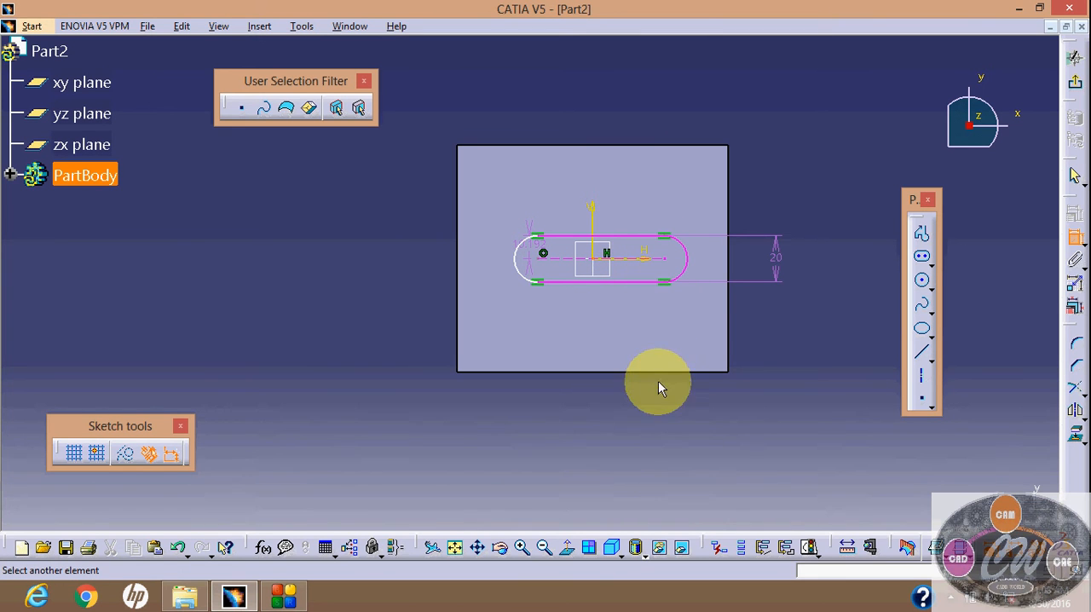
pyautogui.moveTo(654, 399)
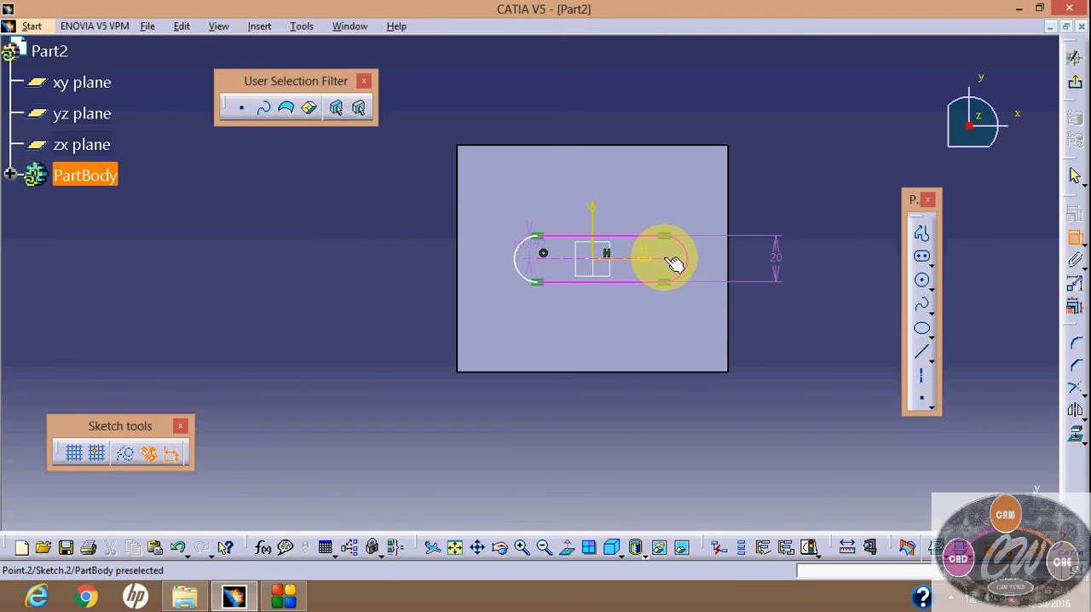
pyautogui.click(596, 260)
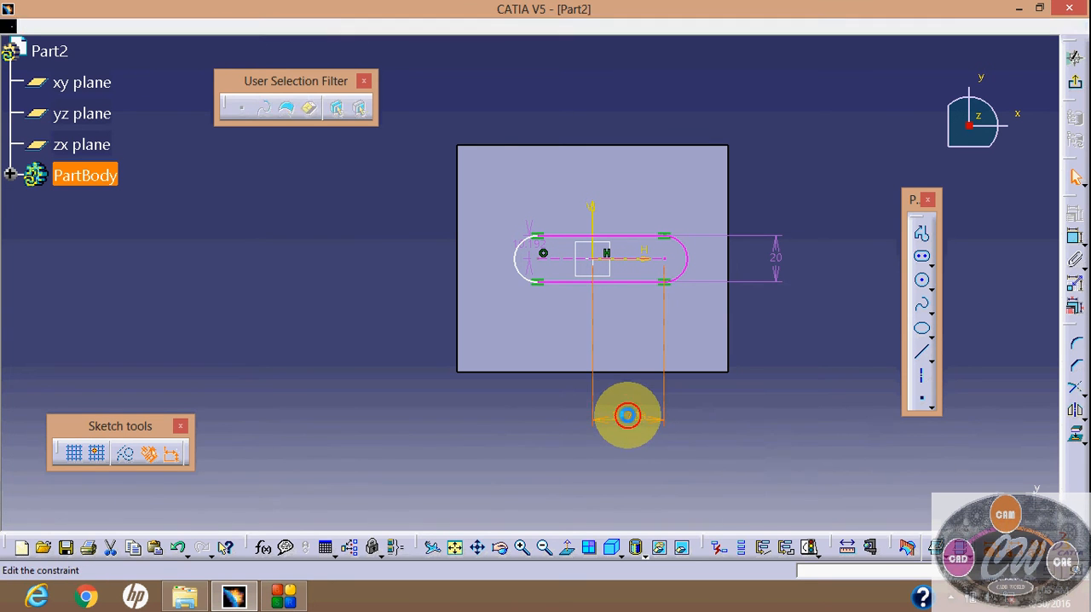
pyautogui.doubleClick(628, 416)
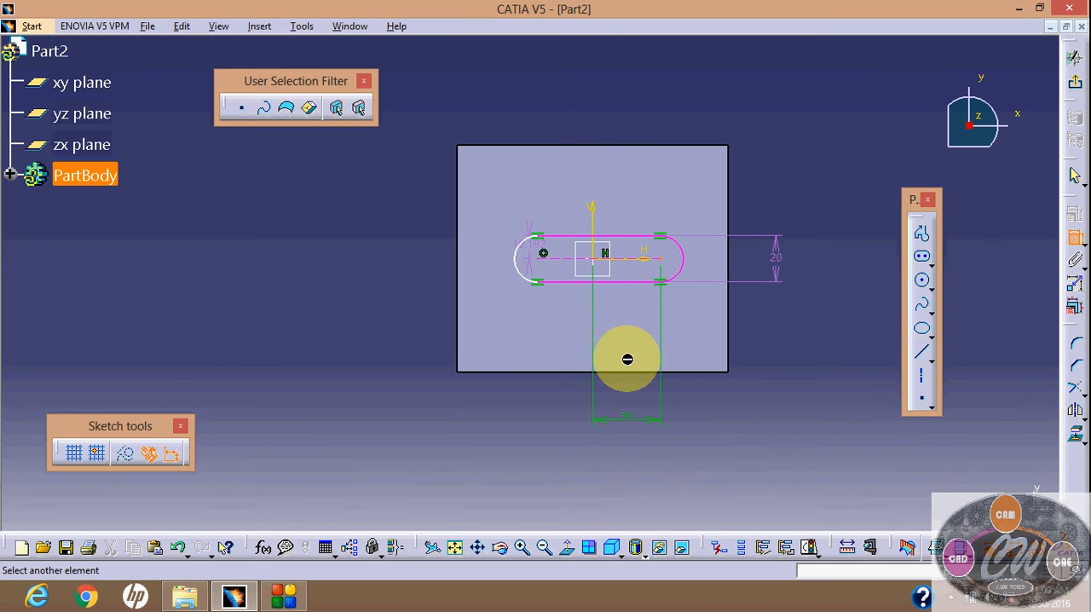
pyautogui.moveTo(543, 253)
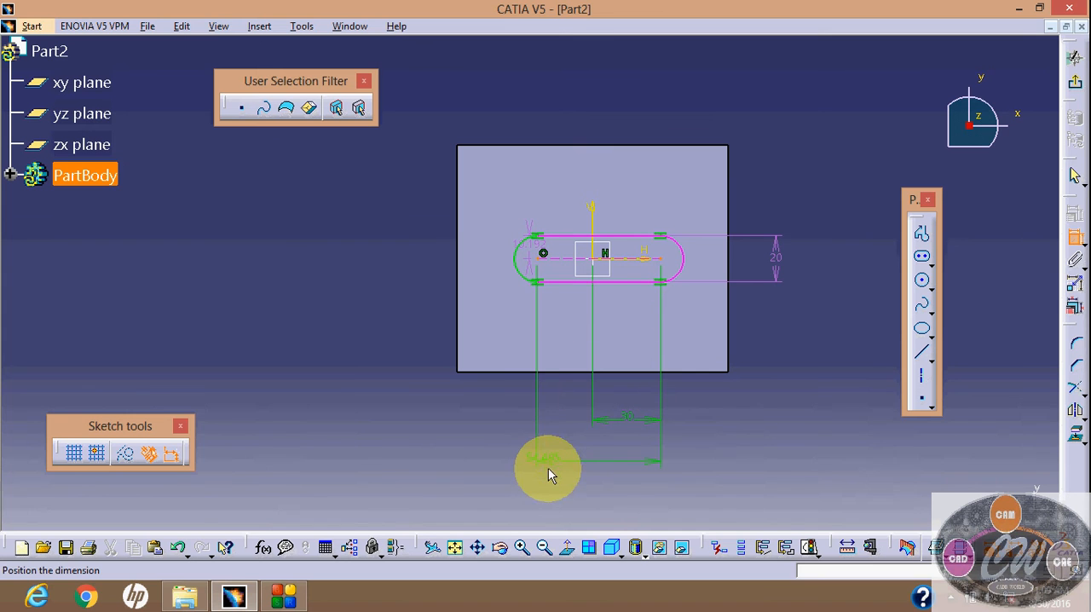
pyautogui.click(548, 469)
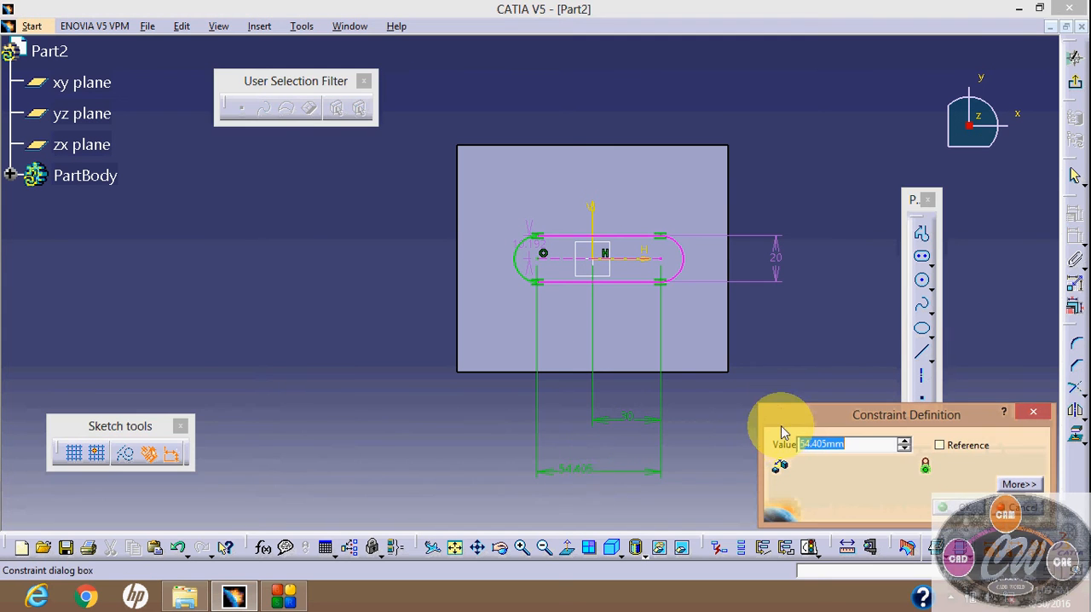
pyautogui.click(958, 507)
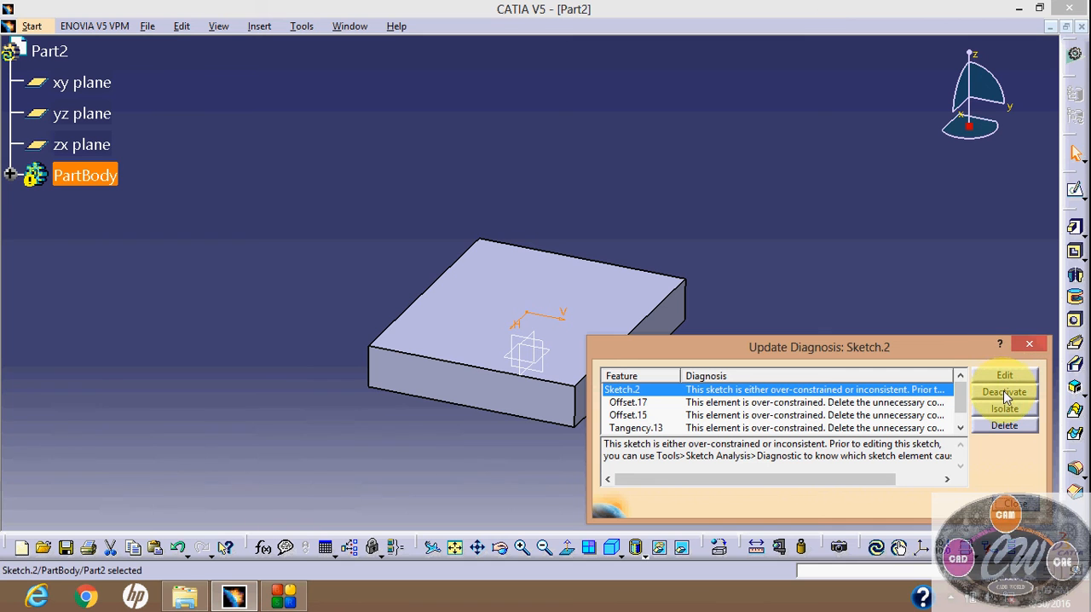
pyautogui.moveTo(1004, 393)
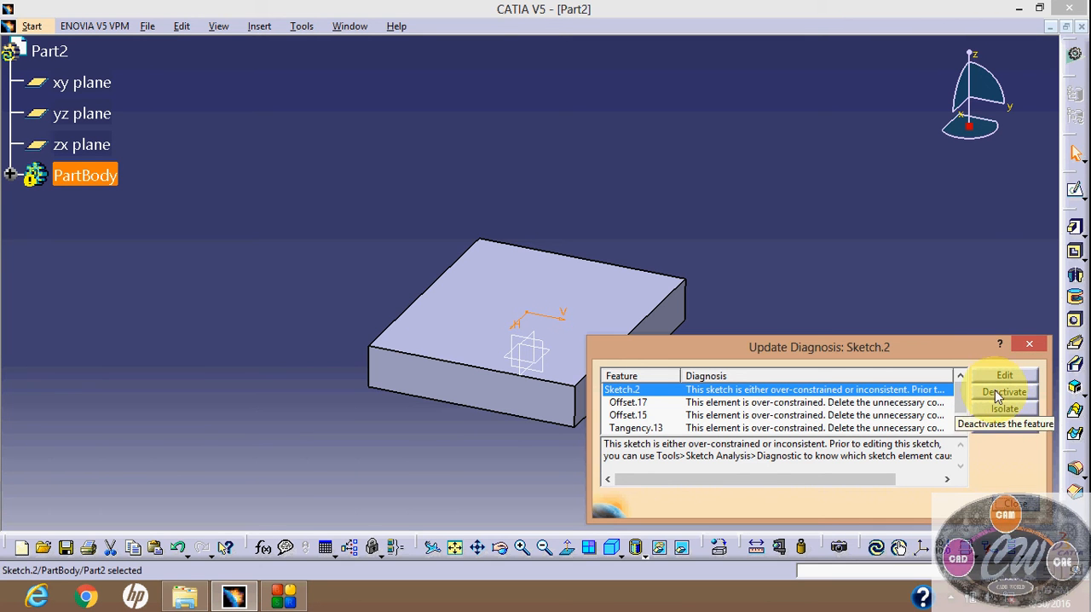
# Reopen Sketch.2 from the diagnosis and select the conflicting Offset.15 constraint
pyautogui.click(1005, 375)
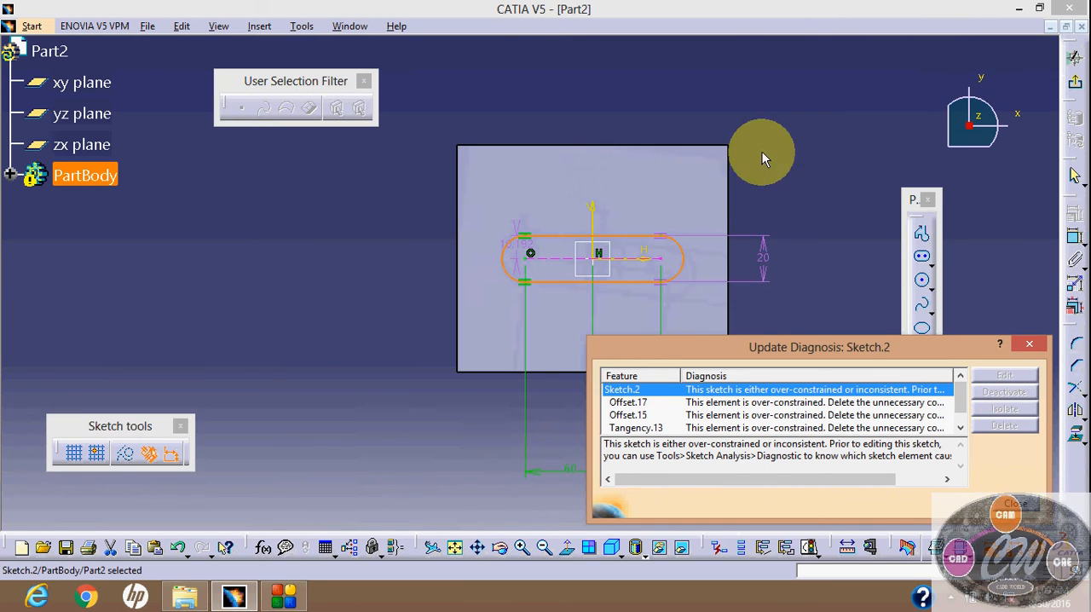
pyautogui.moveTo(570, 276)
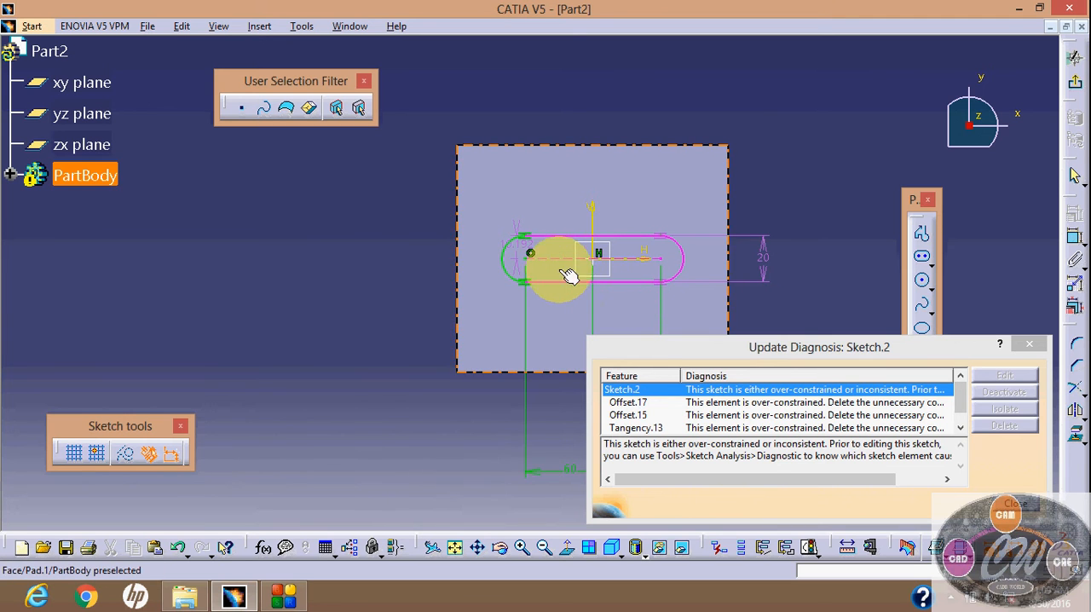
pyautogui.click(526, 253)
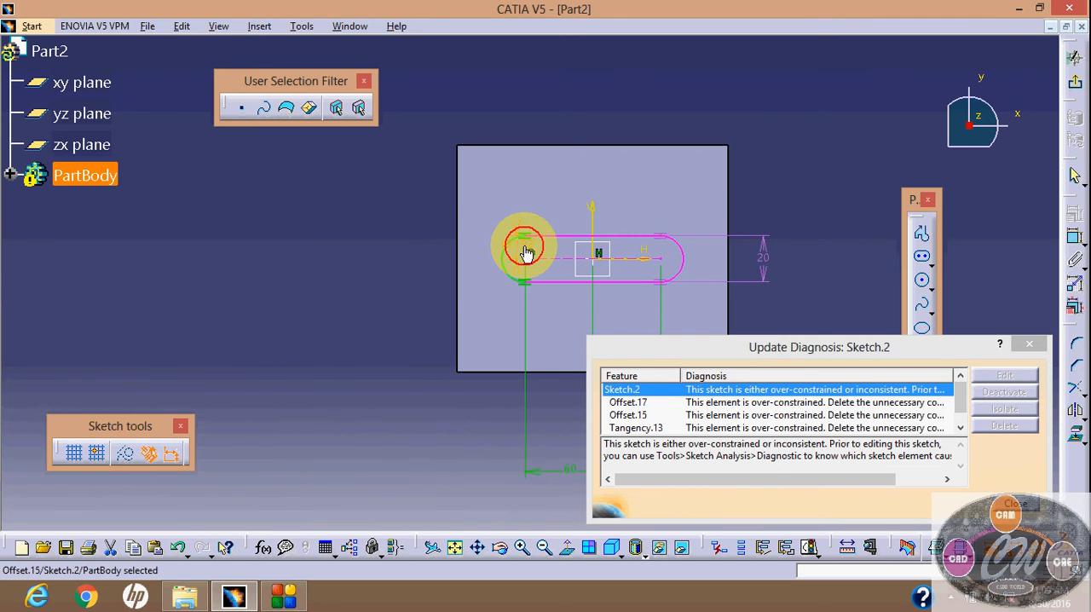
pyautogui.moveTo(529, 256)
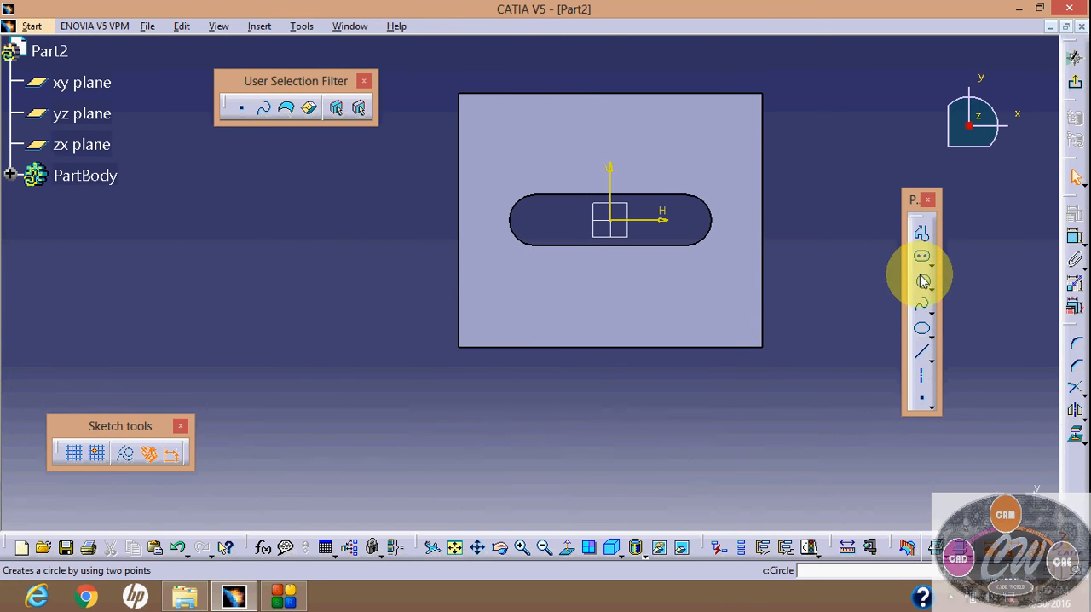
# Sketch corner circles on the plate, including the top-right and bottom-right ones
pyautogui.click(722, 142)
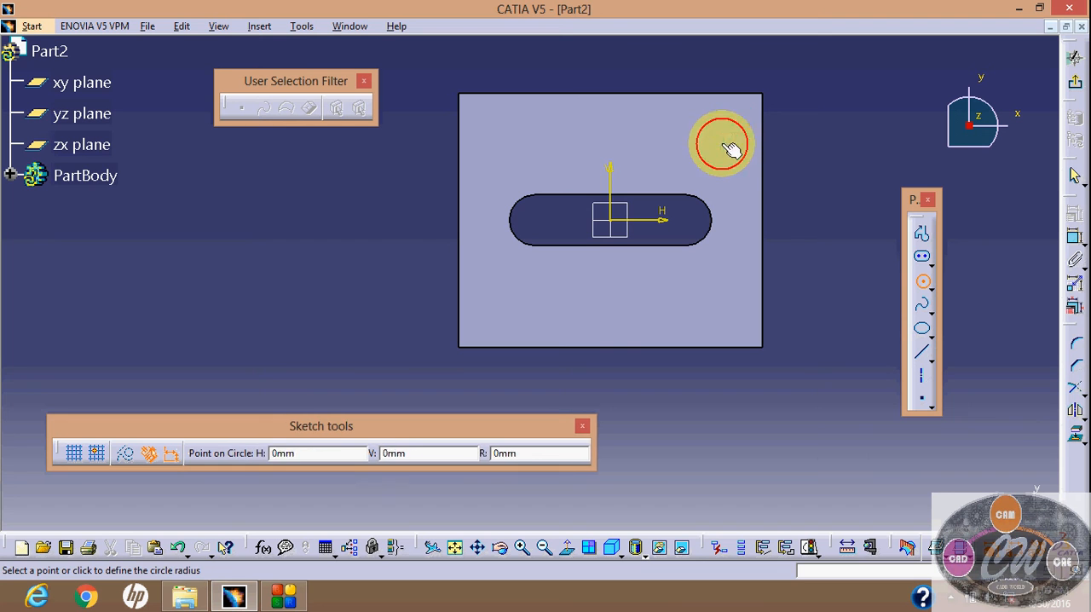
pyautogui.click(924, 281)
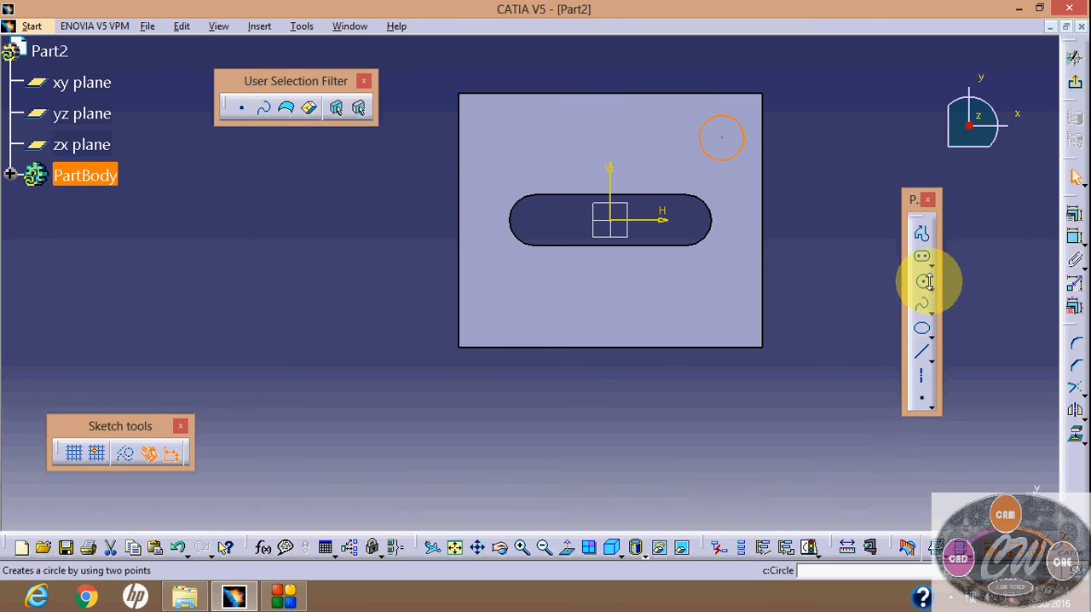
pyautogui.click(497, 149)
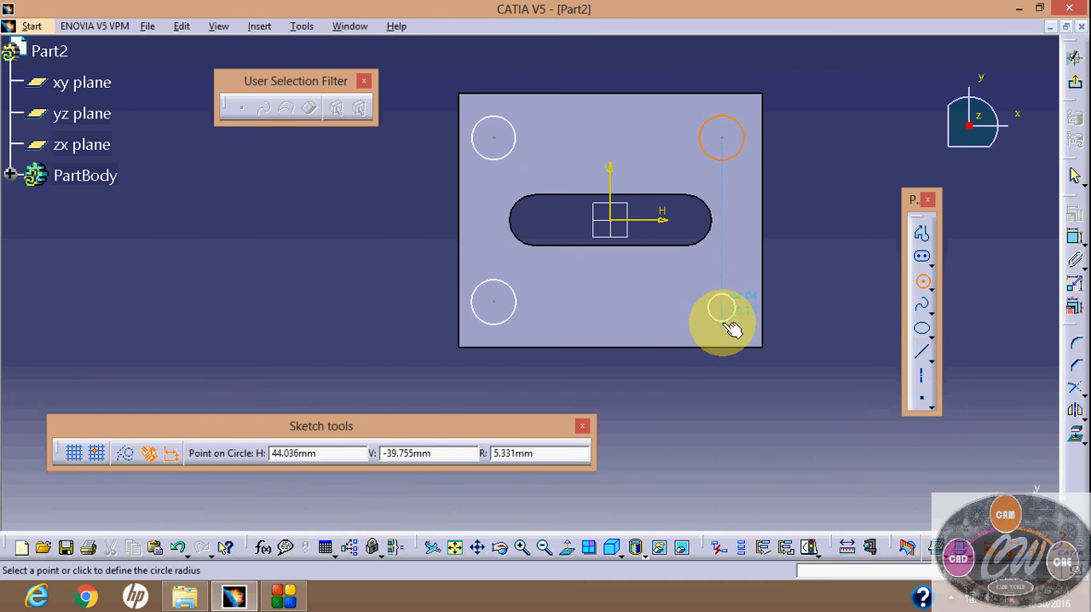
pyautogui.click(722, 307)
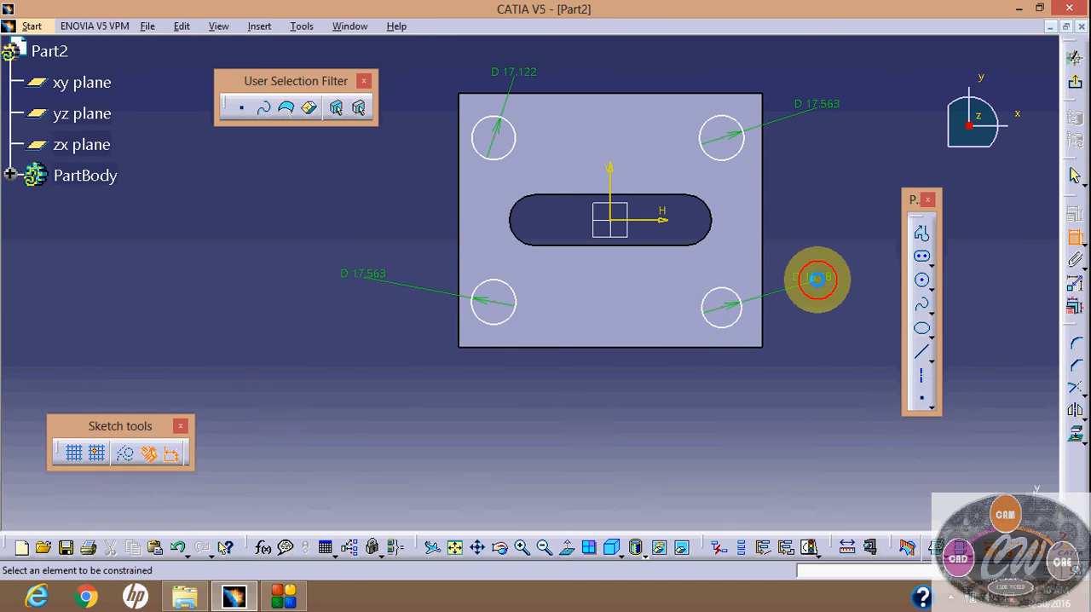
# Set the corner circle diameters, including the bottom-left hole, to 20 mm
pyautogui.doubleClick(815, 279)
pyautogui.write('20')
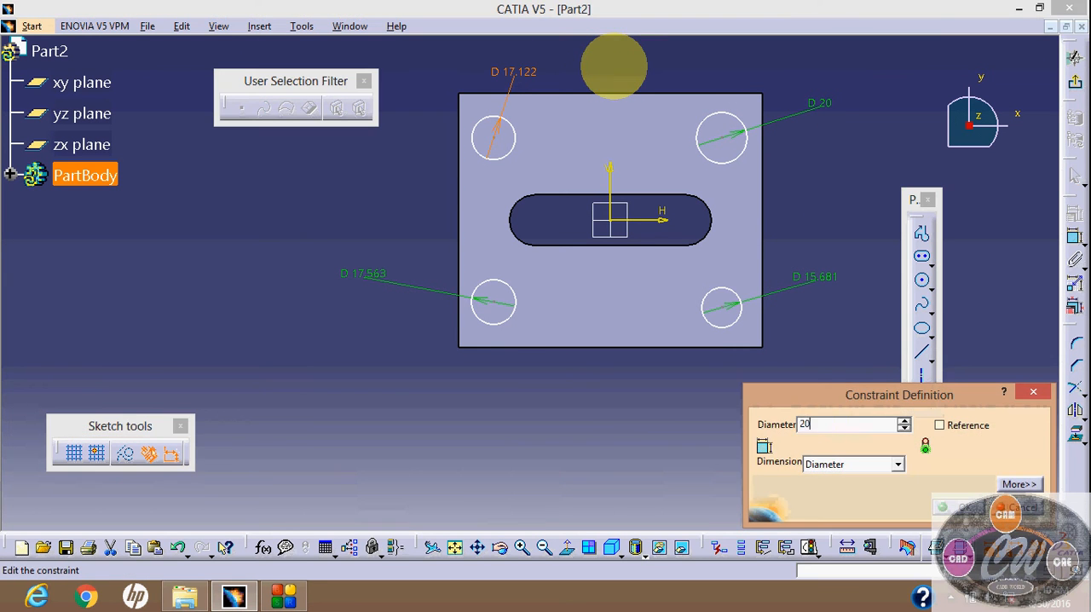
pyautogui.click(958, 507)
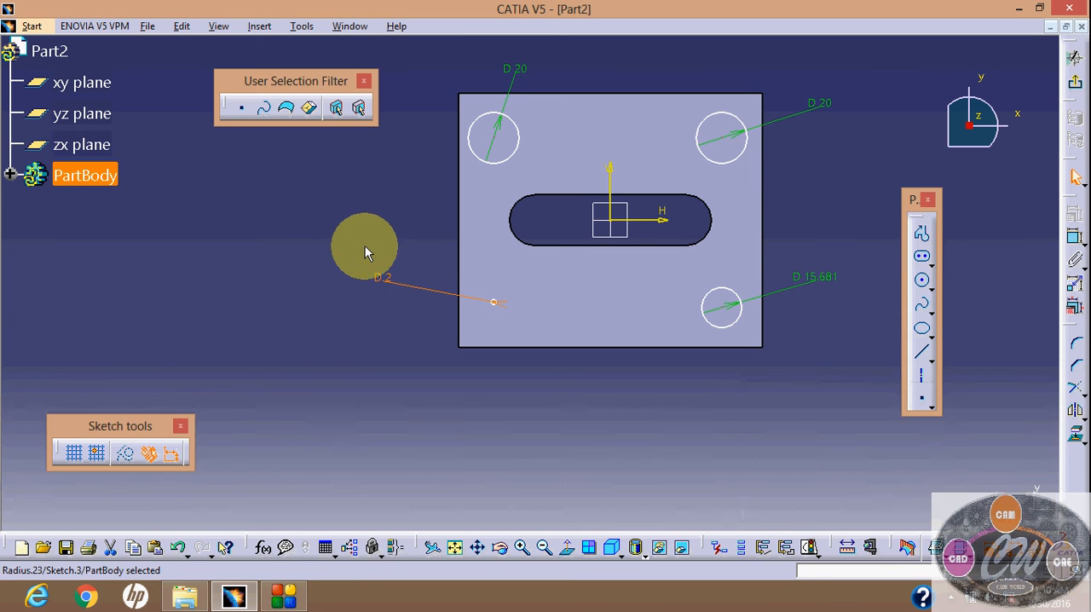
pyautogui.doubleClick(365, 245)
pyautogui.write('20')
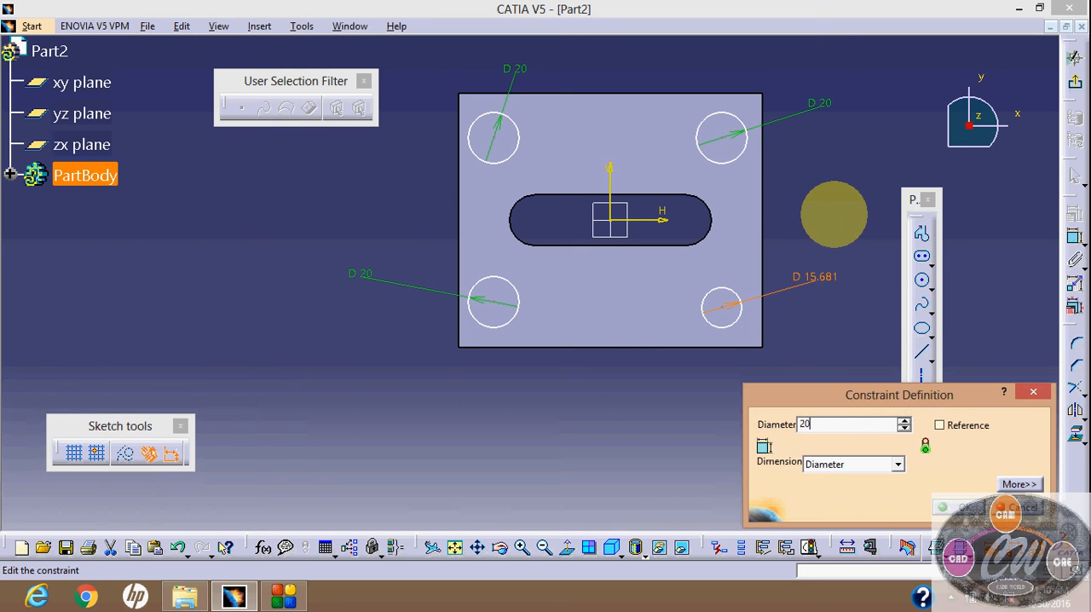
pyautogui.click(959, 507)
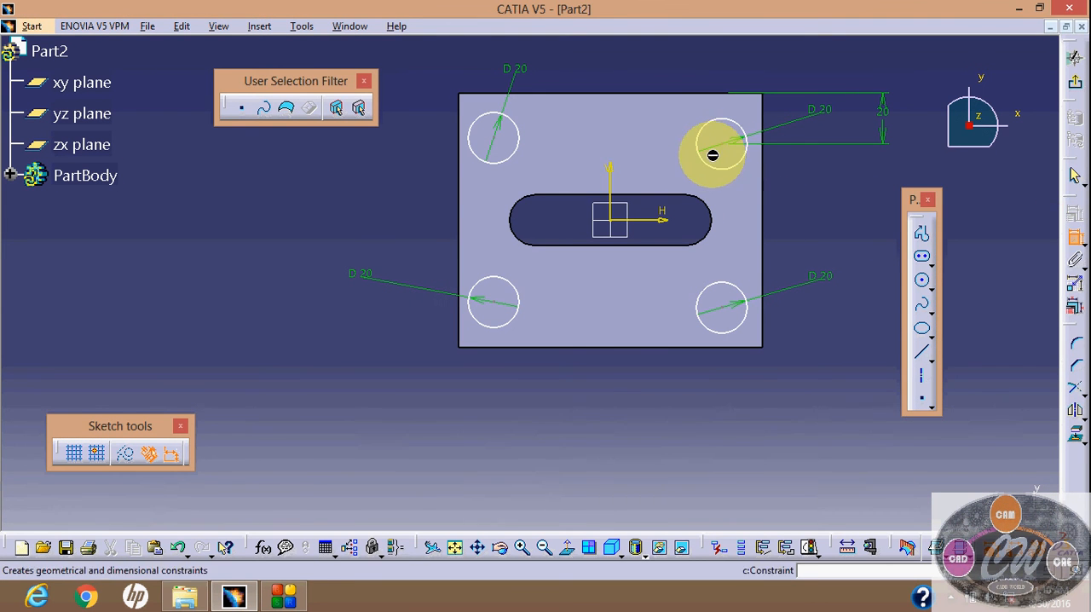
pyautogui.moveTo(763, 150)
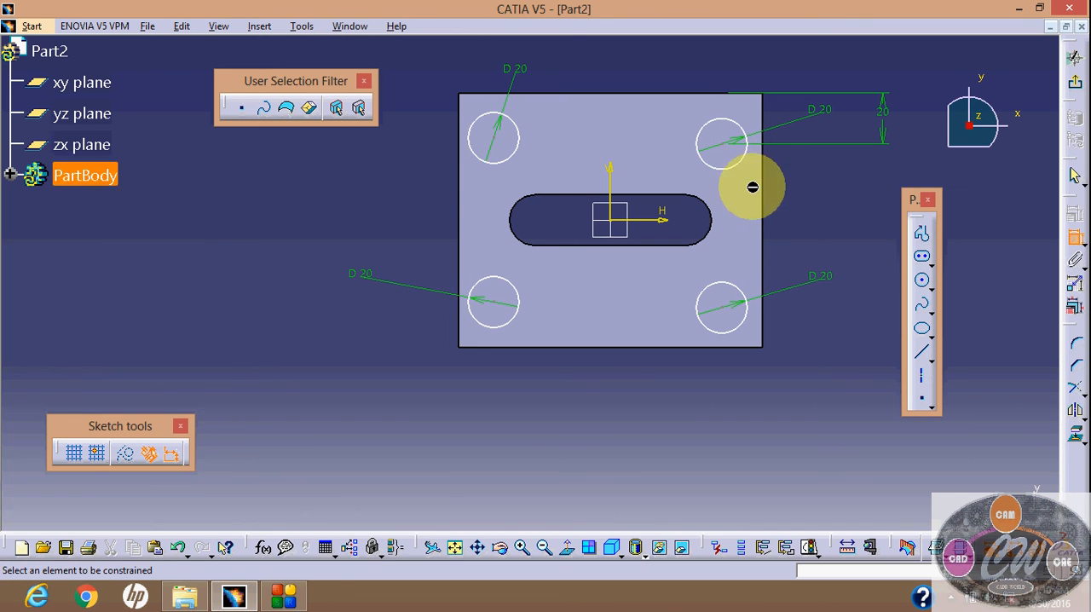
pyautogui.moveTo(767, 149)
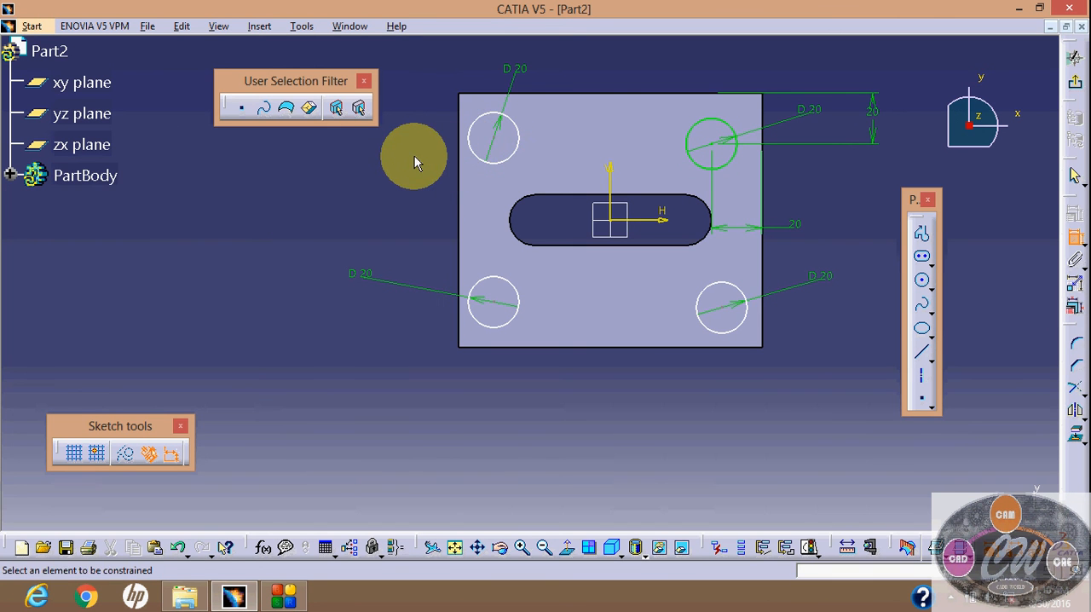
pyautogui.moveTo(461, 145)
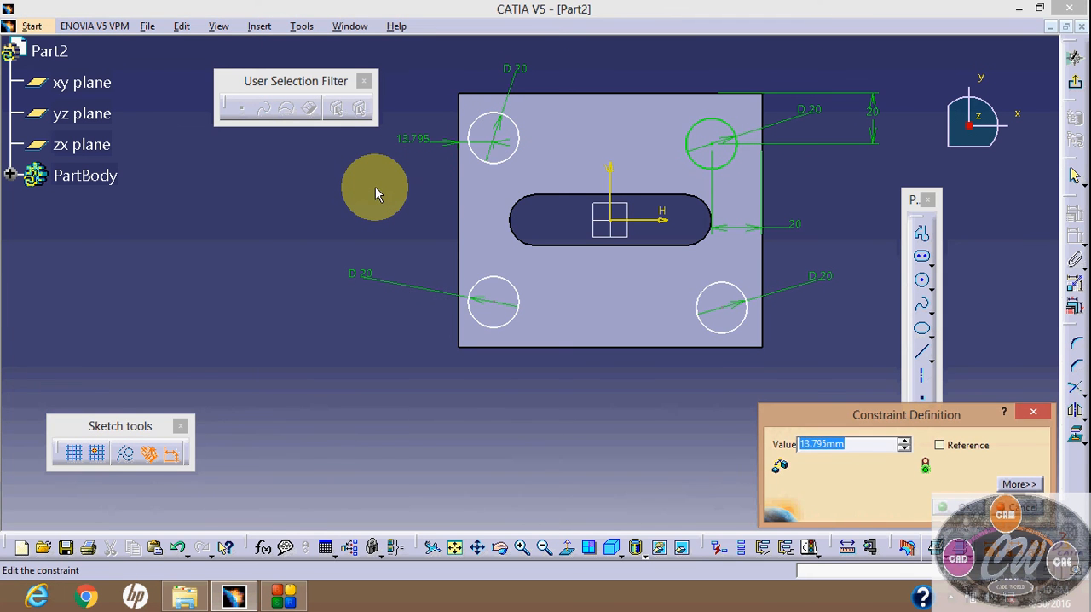
# Confirm 20 mm offsets of the top-left hole from the left and top edges
pyautogui.click(958, 508)
pyautogui.write('20')
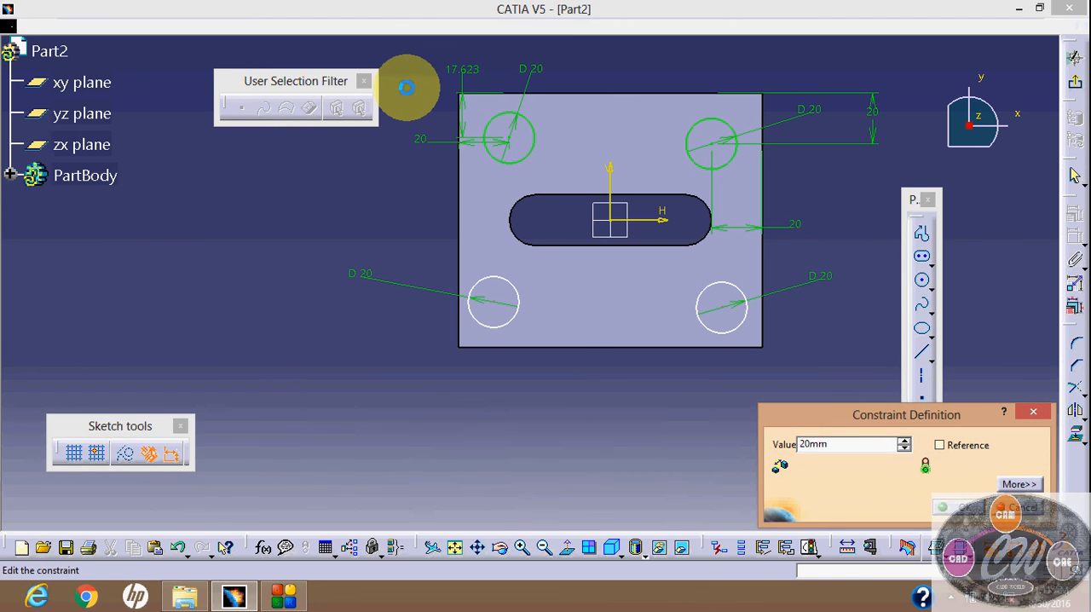
pyautogui.click(959, 507)
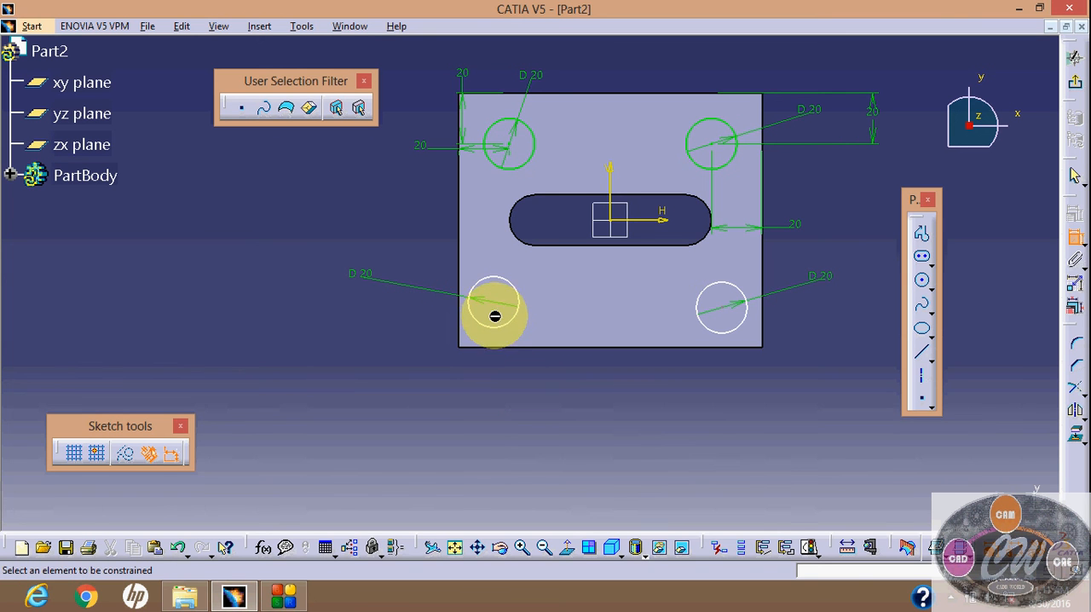
# Position the bottom-left hole 20 mm from the bottom and left edges
pyautogui.click(494, 316)
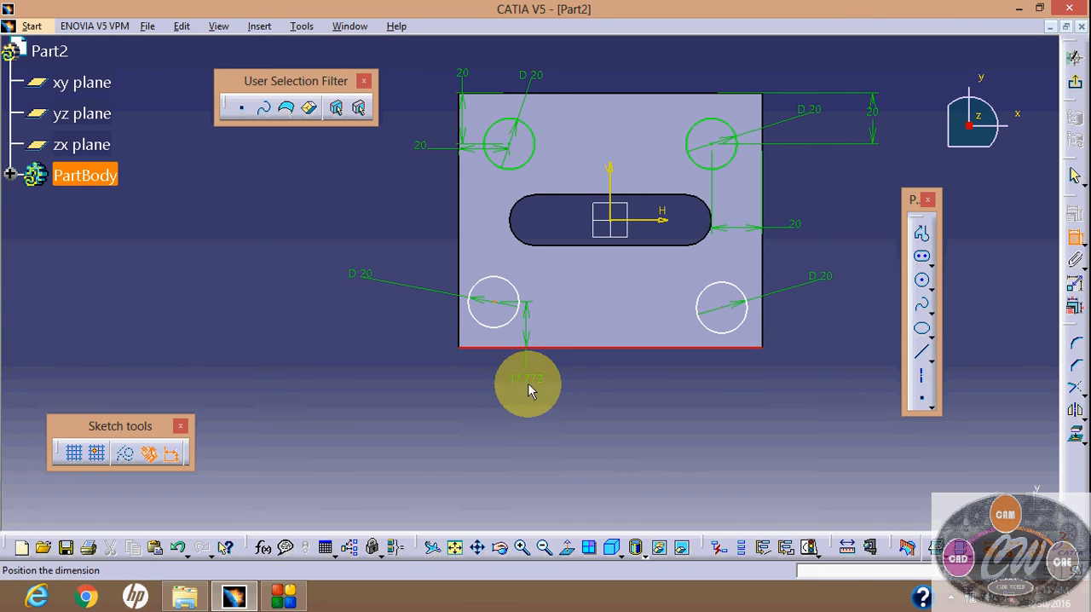
pyautogui.doubleClick(526, 378)
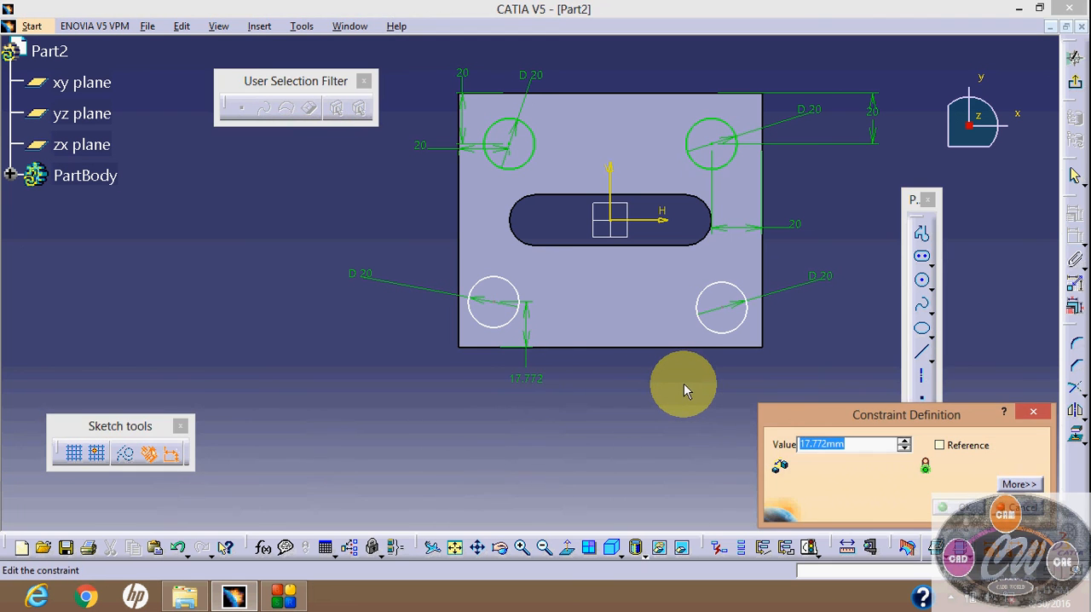
pyautogui.click(958, 507)
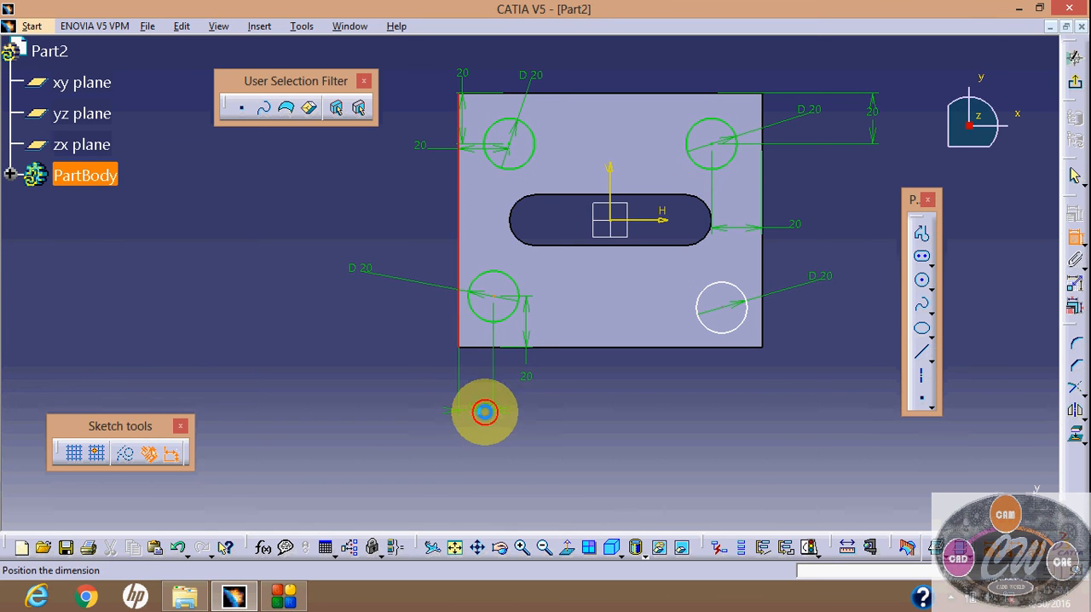
pyautogui.doubleClick(484, 411)
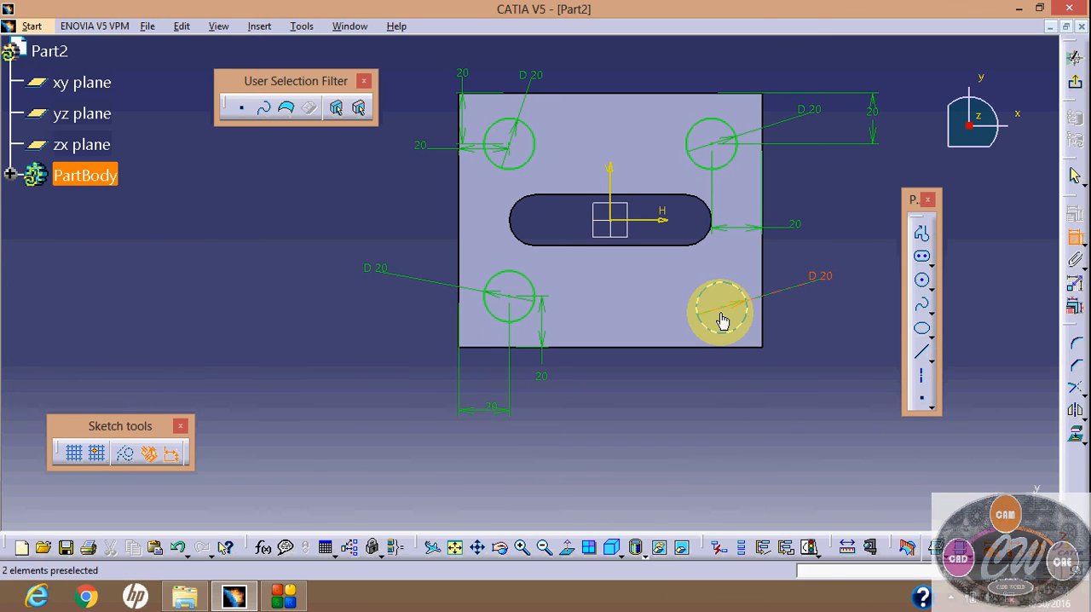
pyautogui.moveTo(772, 333)
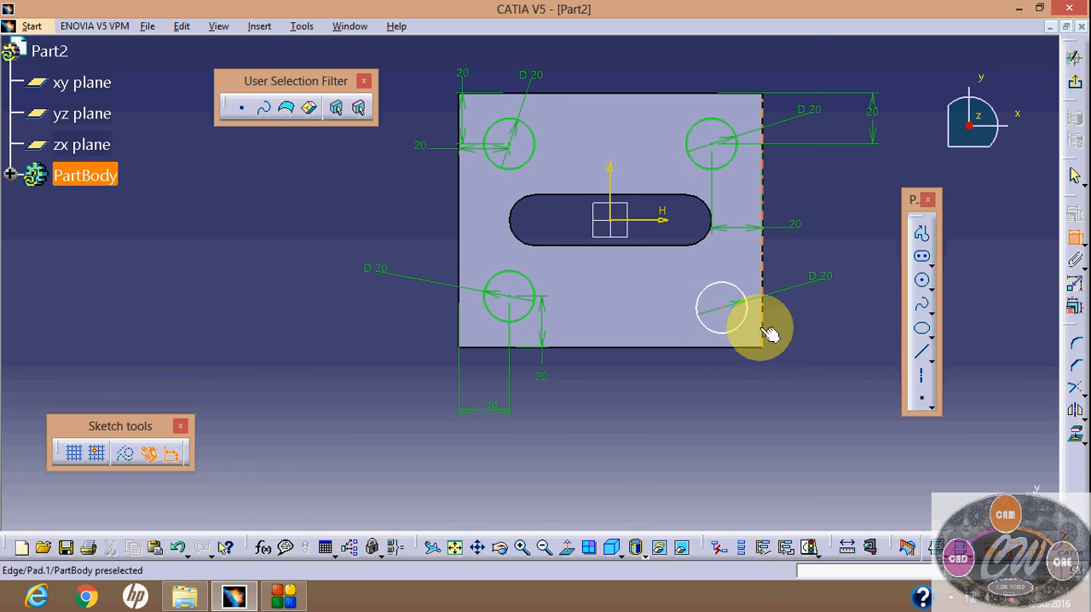
# Position the bottom-right hole 20 mm from the right and bottom edges
pyautogui.click(723, 308)
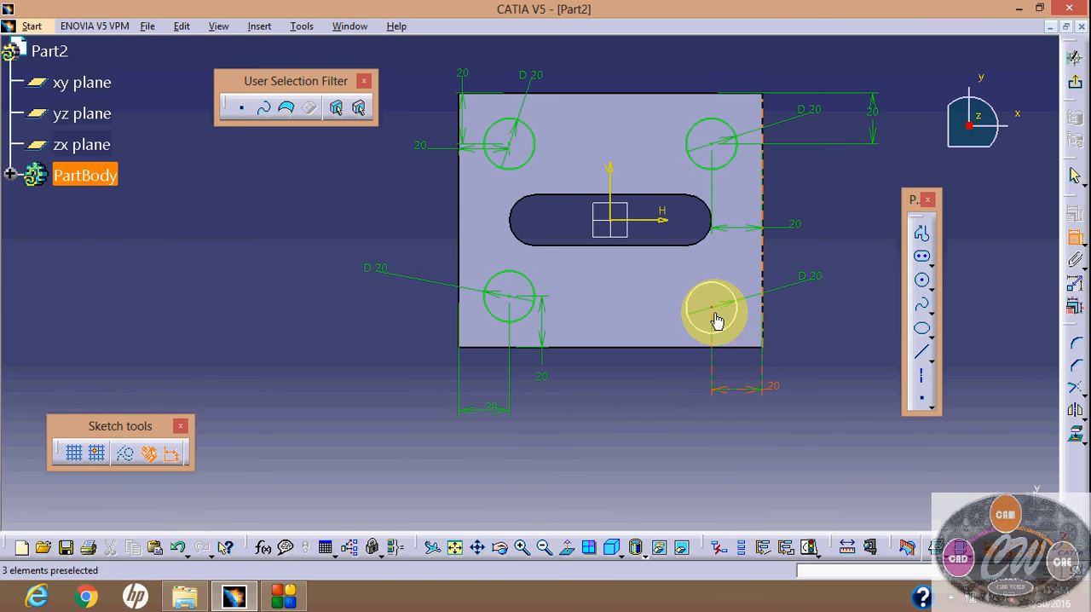
pyautogui.click(712, 307)
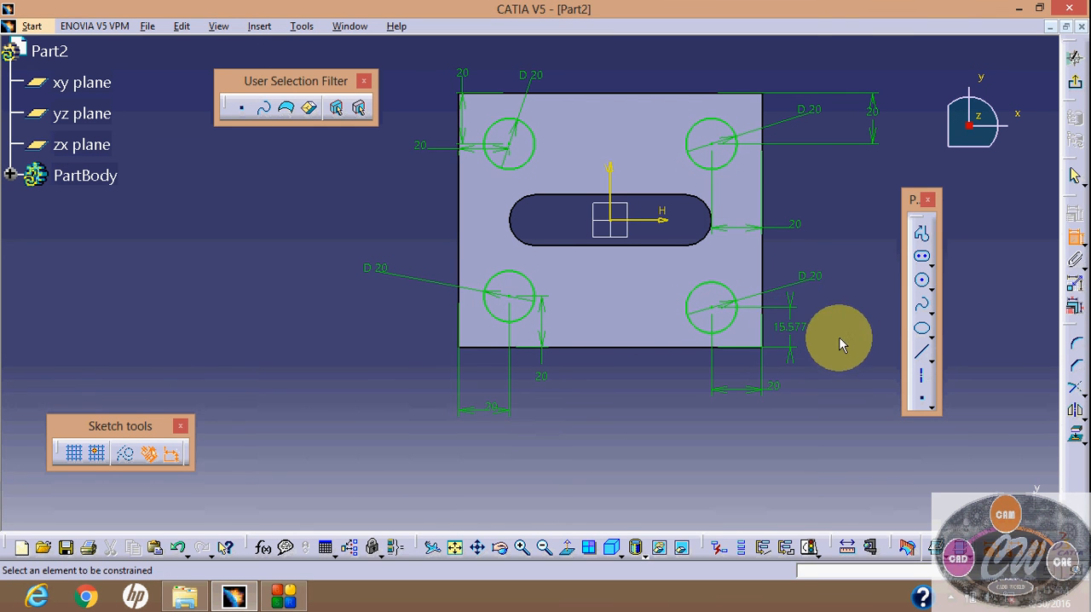
pyautogui.doubleClick(789, 327)
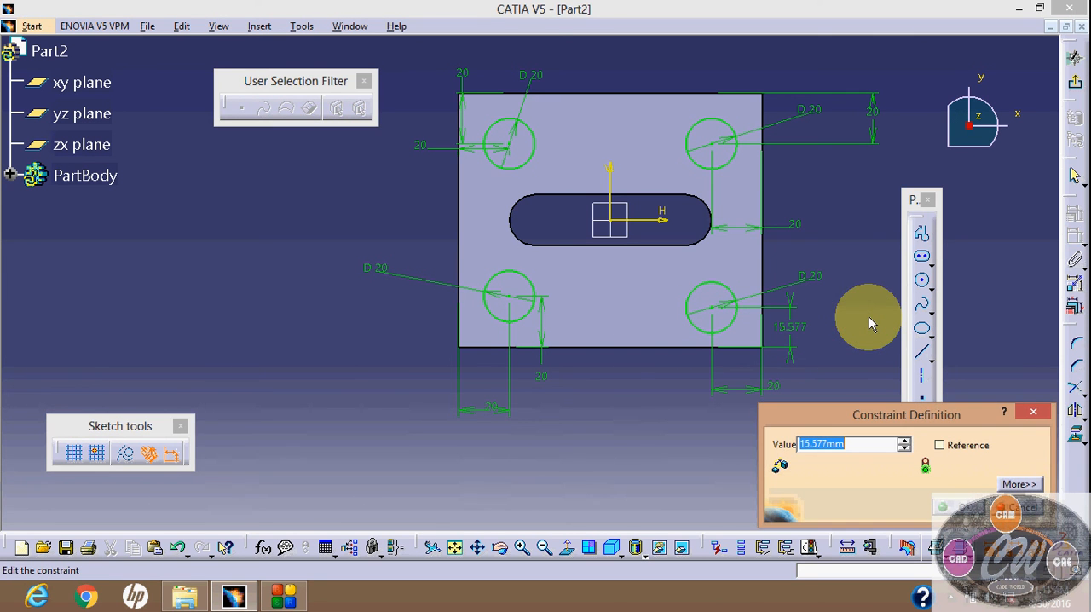
pyautogui.click(958, 507)
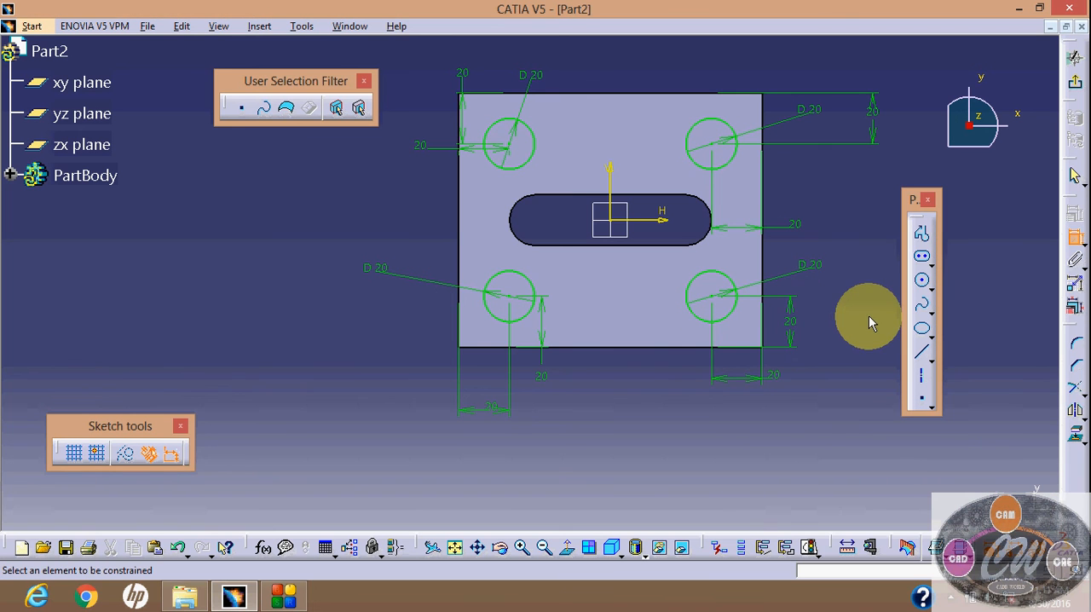
pyautogui.moveTo(858, 262)
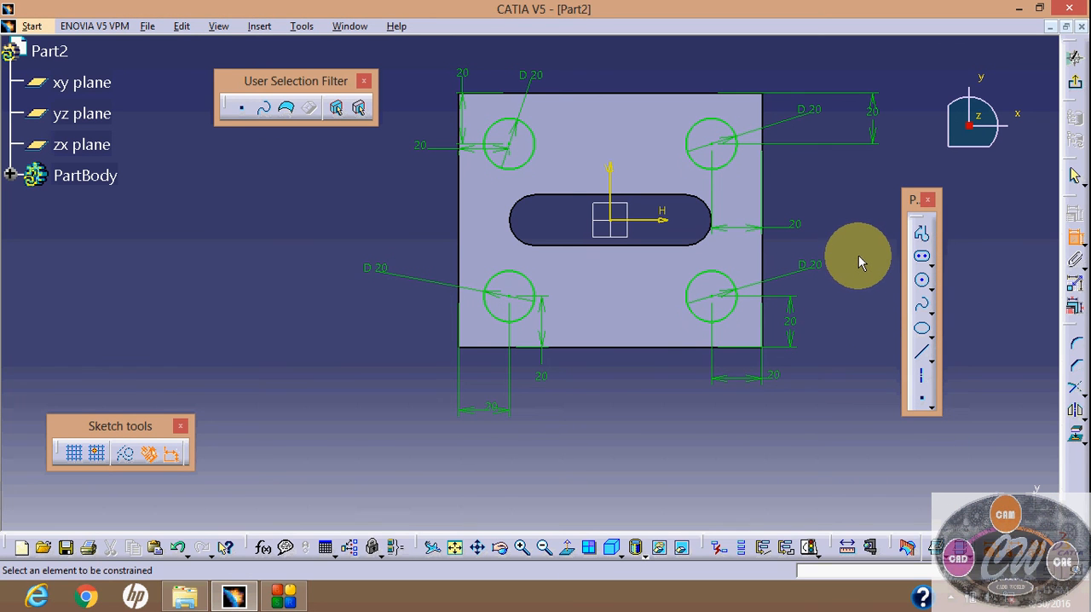
pyautogui.moveTo(774, 183)
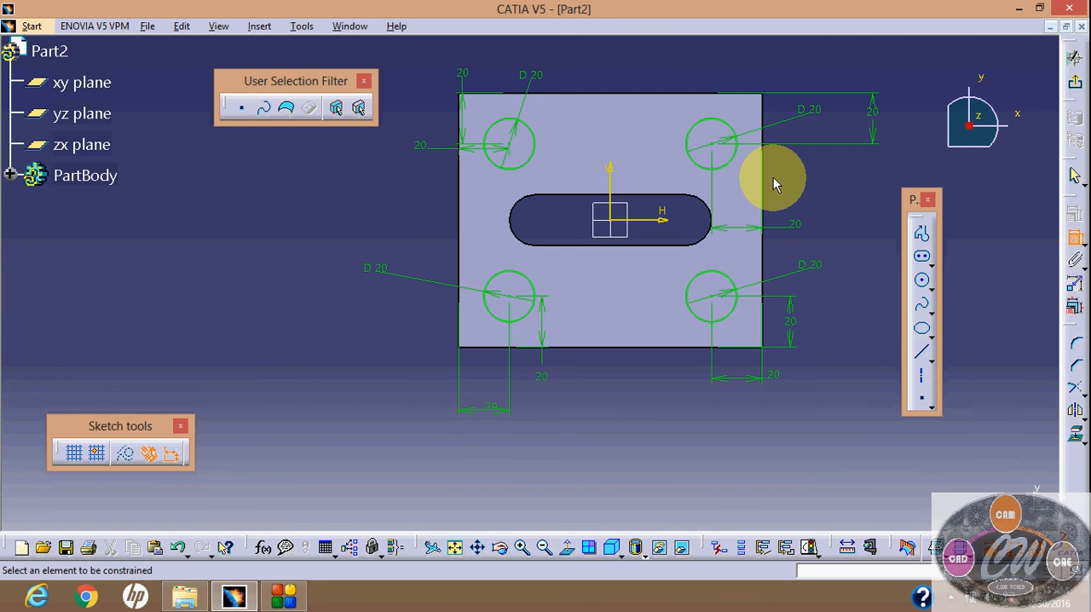
pyautogui.moveTo(861, 533)
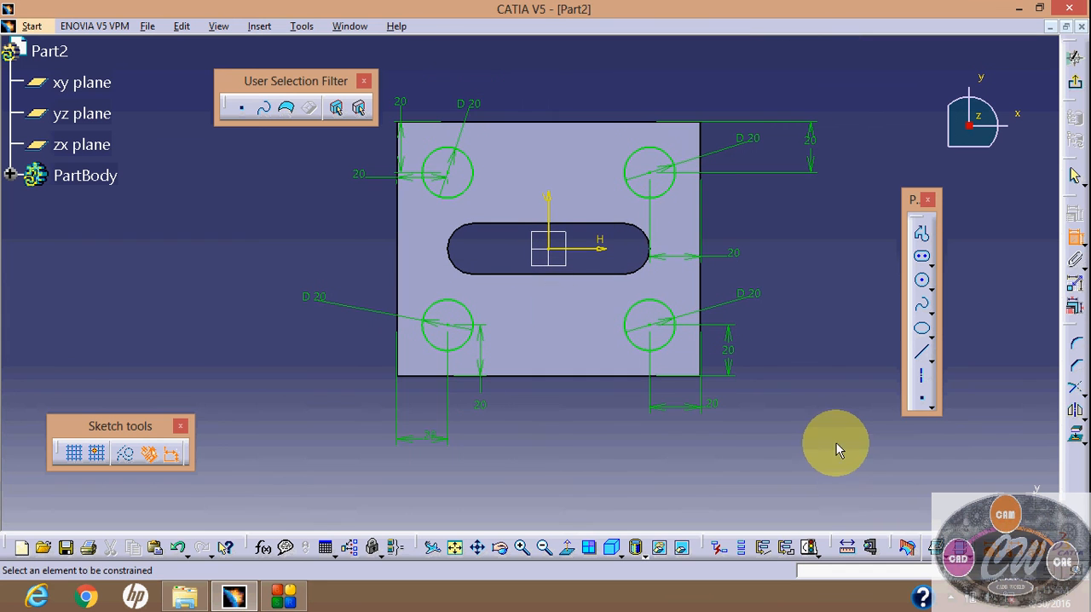
pyautogui.moveTo(1075, 86)
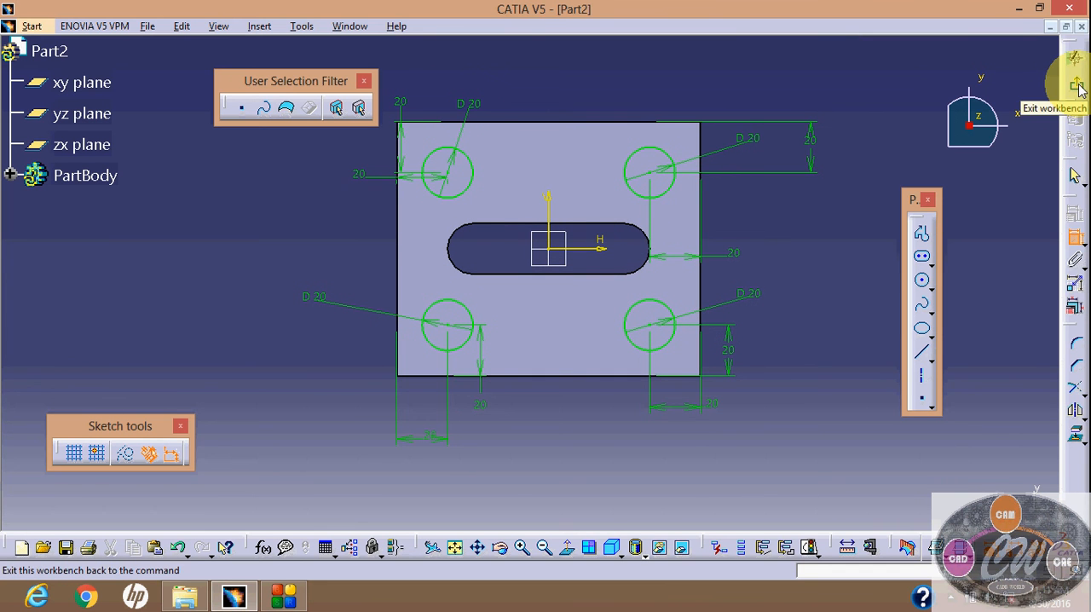
# Pocket Sketch.3's slot and four corner holes 20 mm deep, then orbit the plate
pyautogui.click(1075, 83)
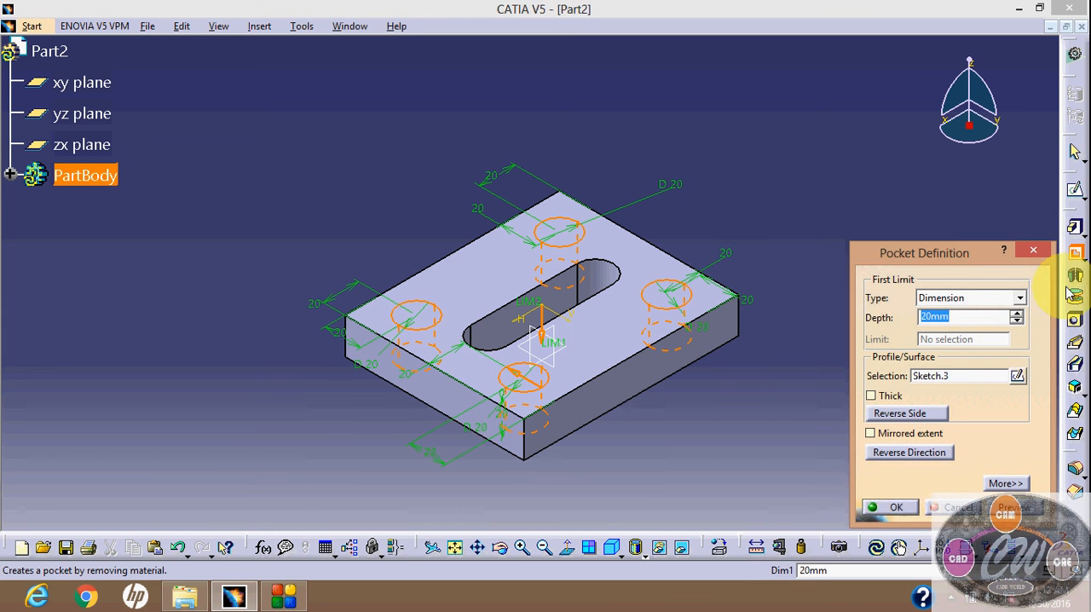
pyautogui.click(890, 507)
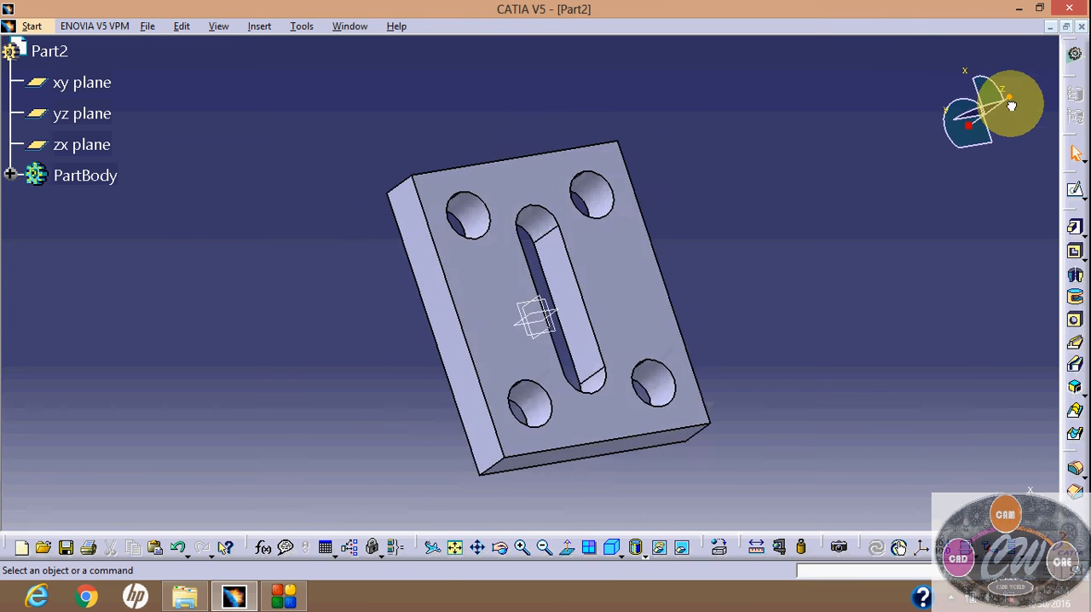
pyautogui.moveTo(546, 307); pyautogui.dragTo(546, 324)
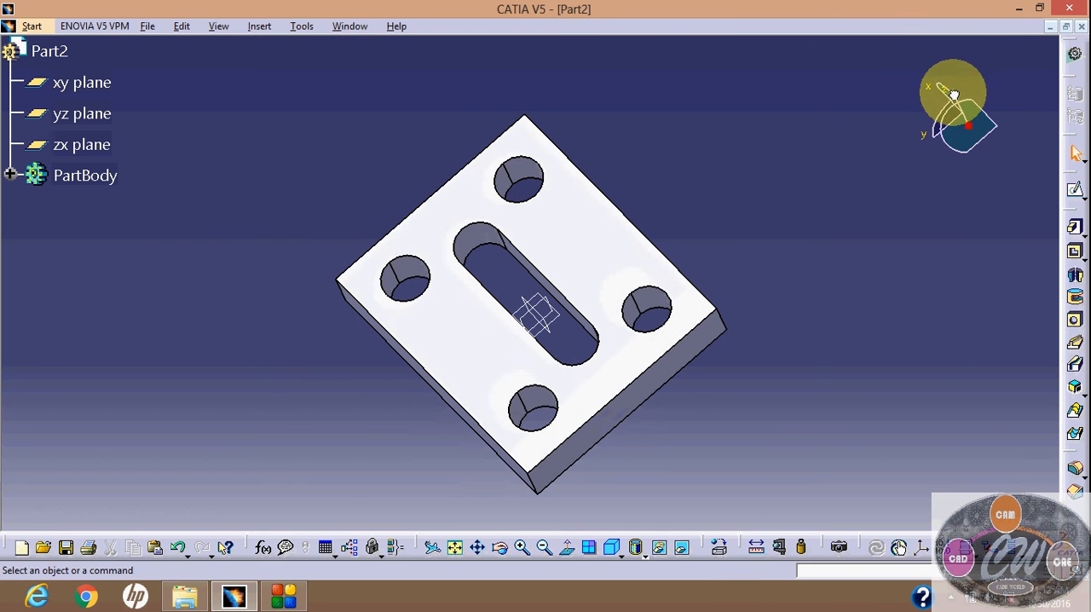